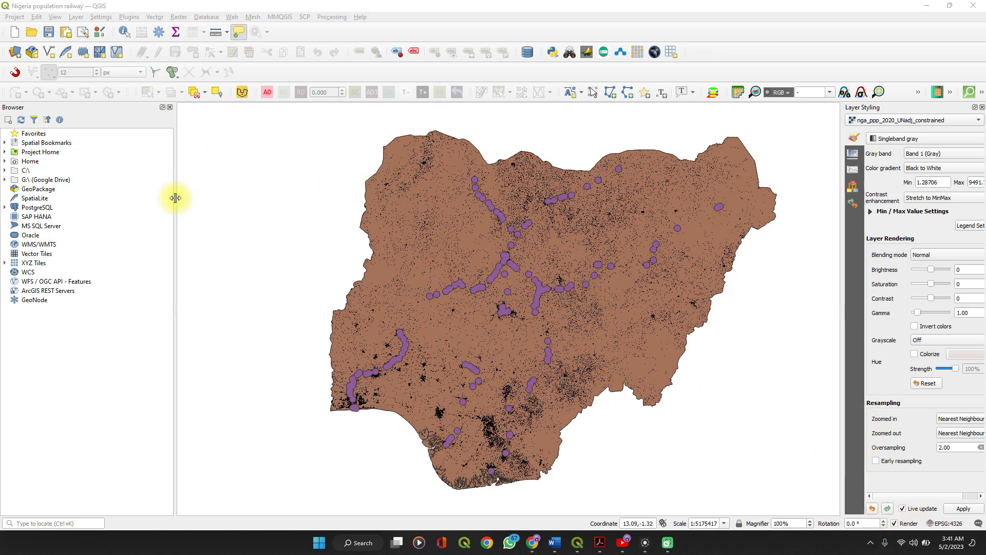
mouse_move(340, 92)
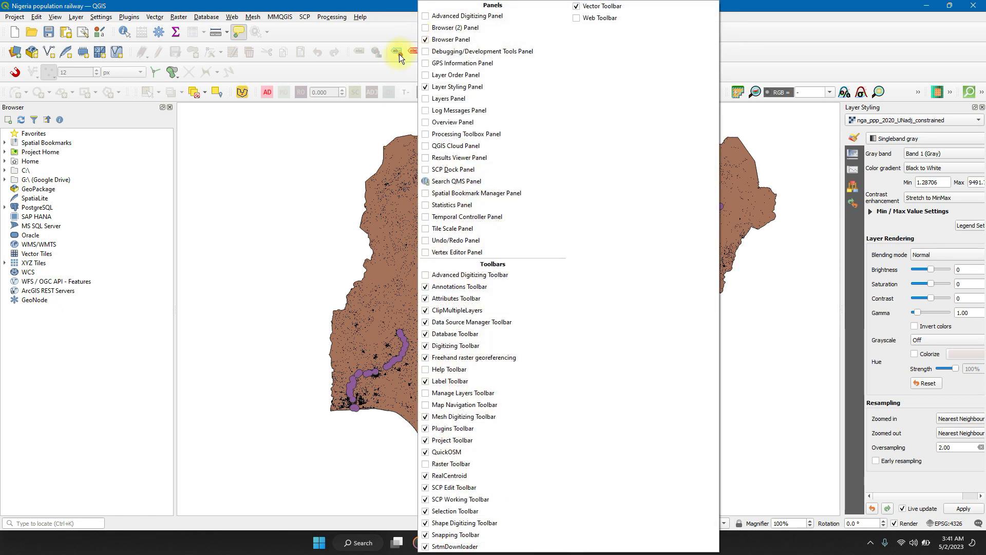
mouse_move(448, 99)
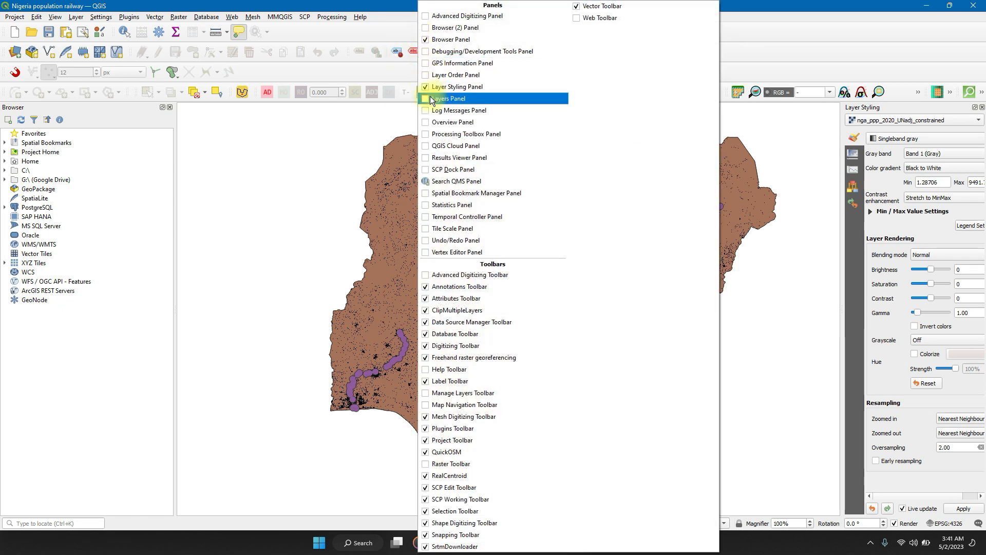
Show the Layers panel and select the nga_ppp_2020_UNadj_constrained population raster.
left_click(450, 98)
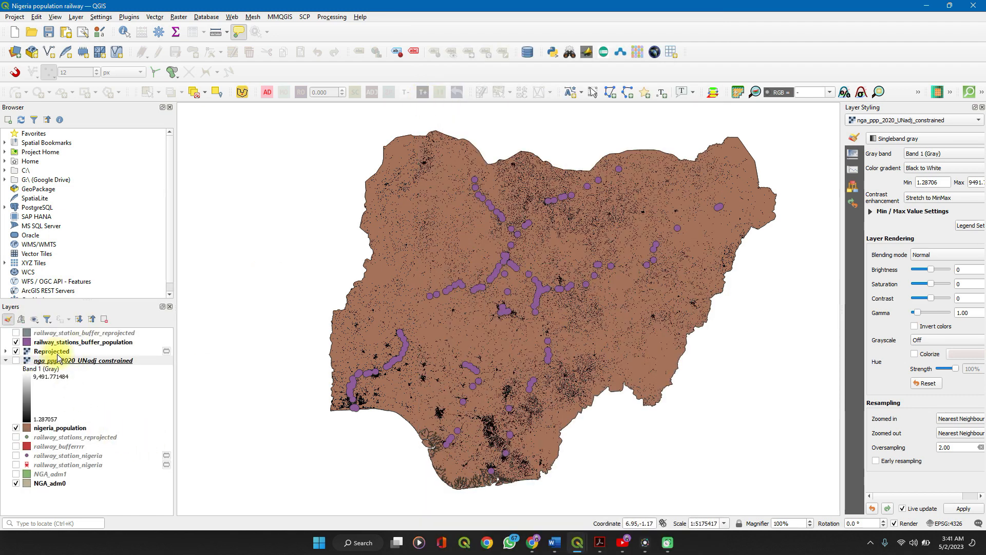
mouse_move(82, 360)
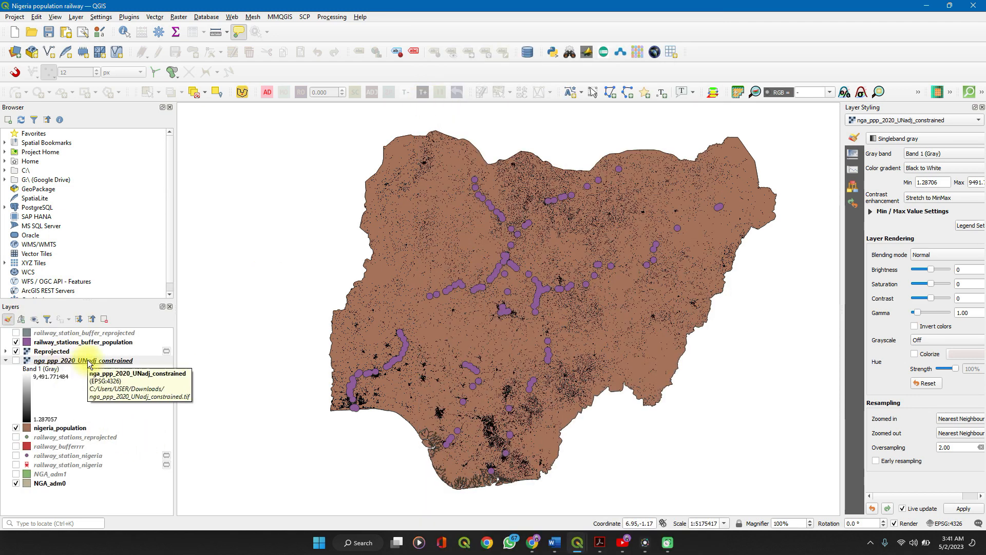
left_click(82, 361)
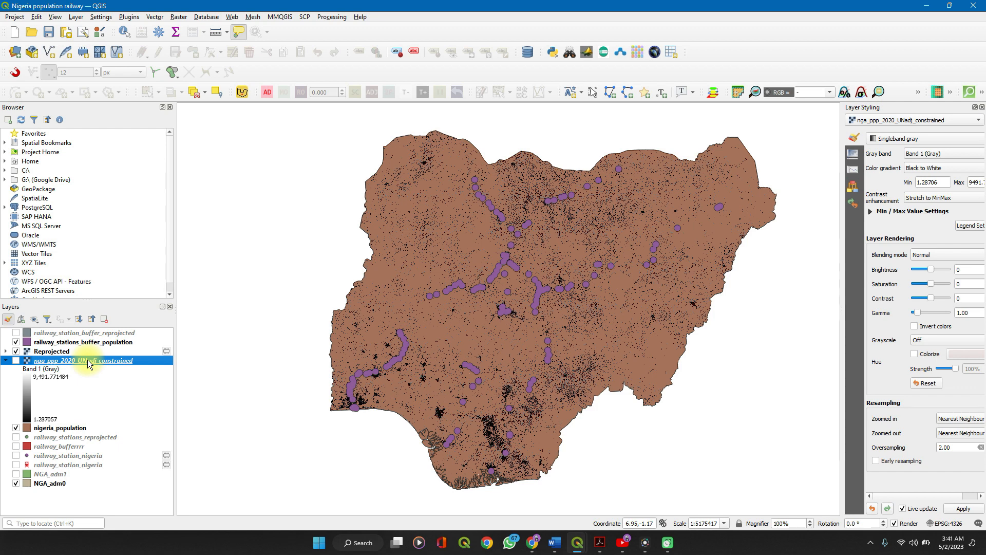
Open the population raster's properties and scroll to its CRS, EPSG:4326 - WGS 84.
right_click(89, 361)
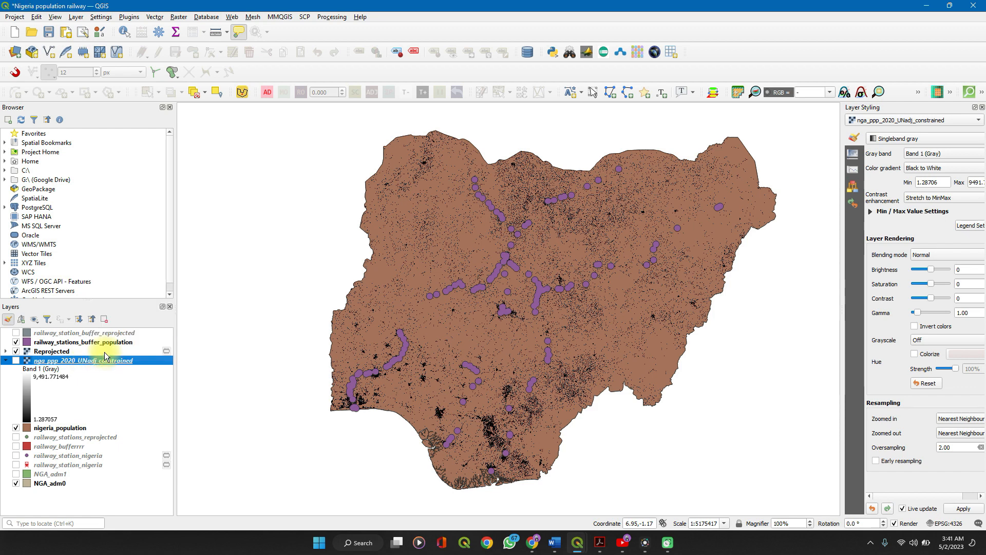
double_click(80, 360)
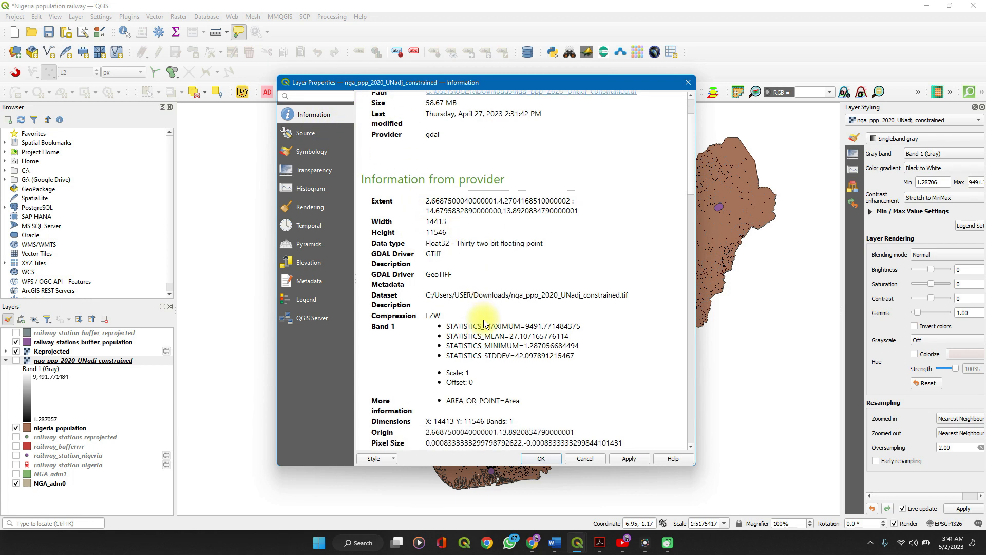
scroll("down", 3)
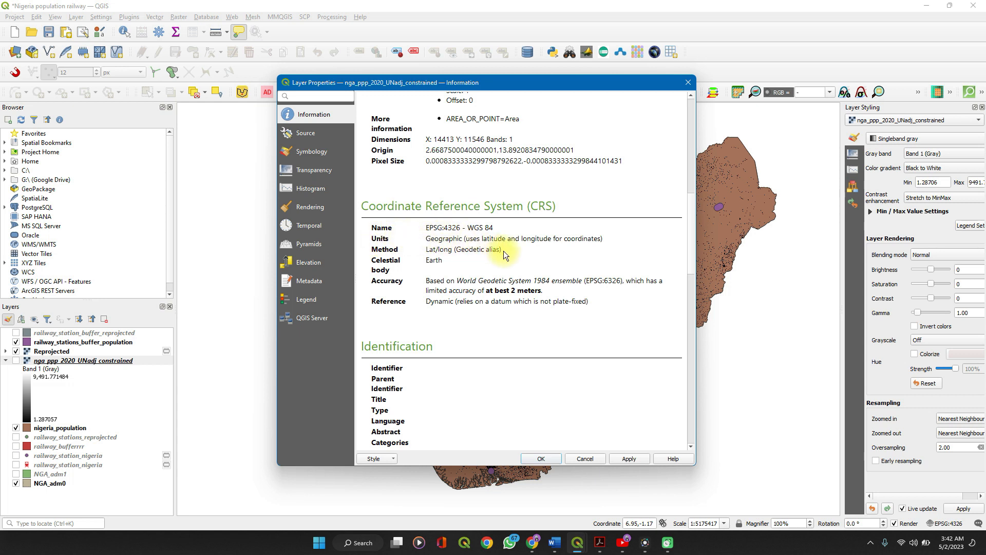
mouse_move(634, 91)
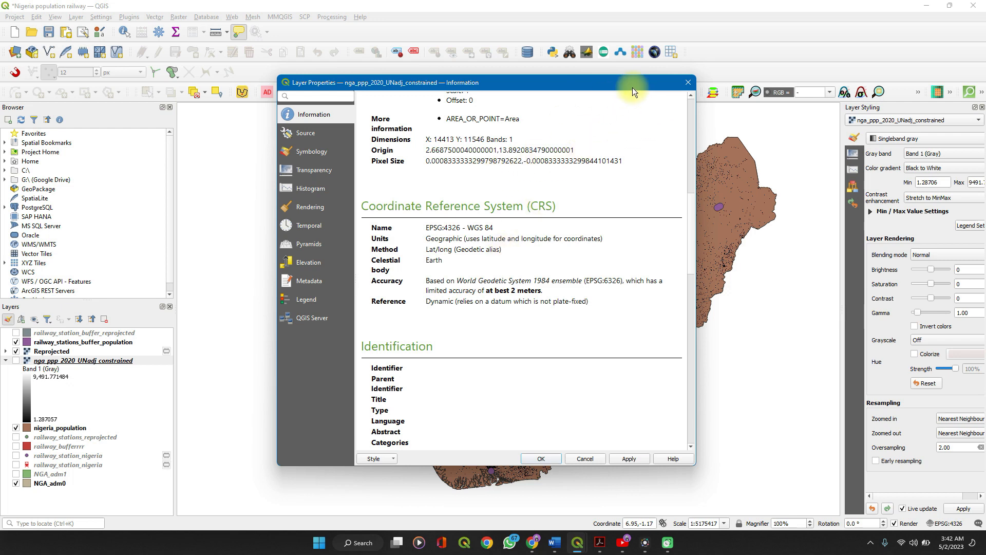
Close the properties and add the OSM Standard basemap via QuickMapServices.
left_click(539, 458)
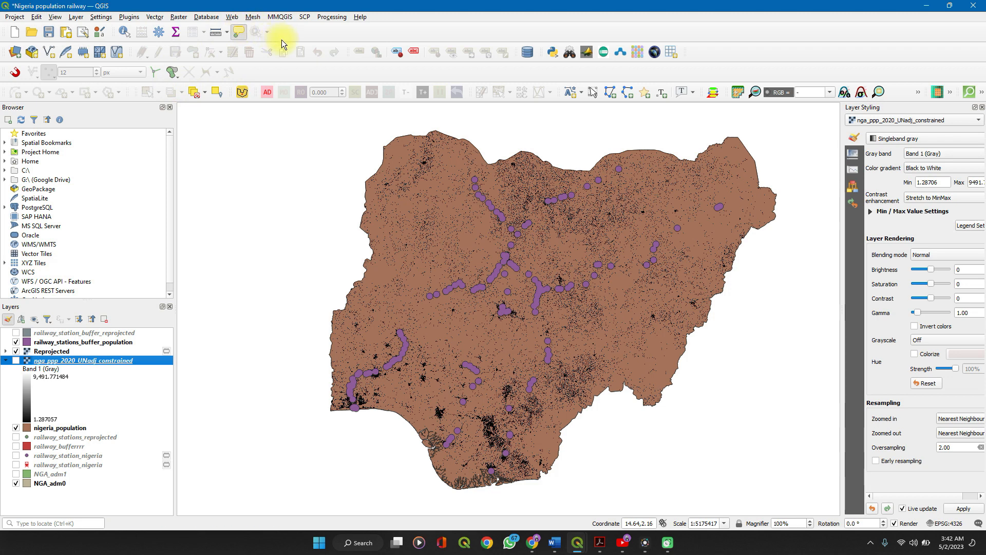
mouse_move(309, 41)
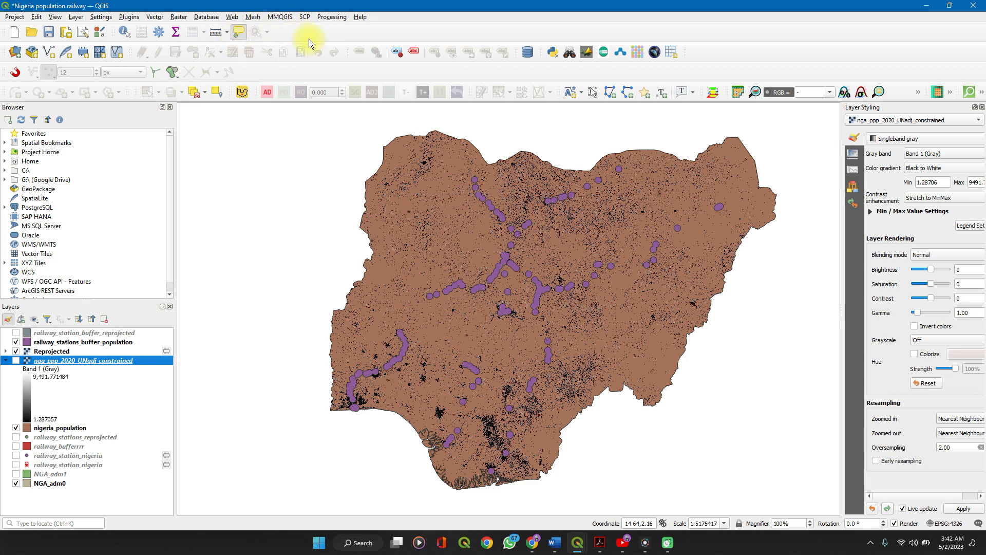
mouse_move(245, 16)
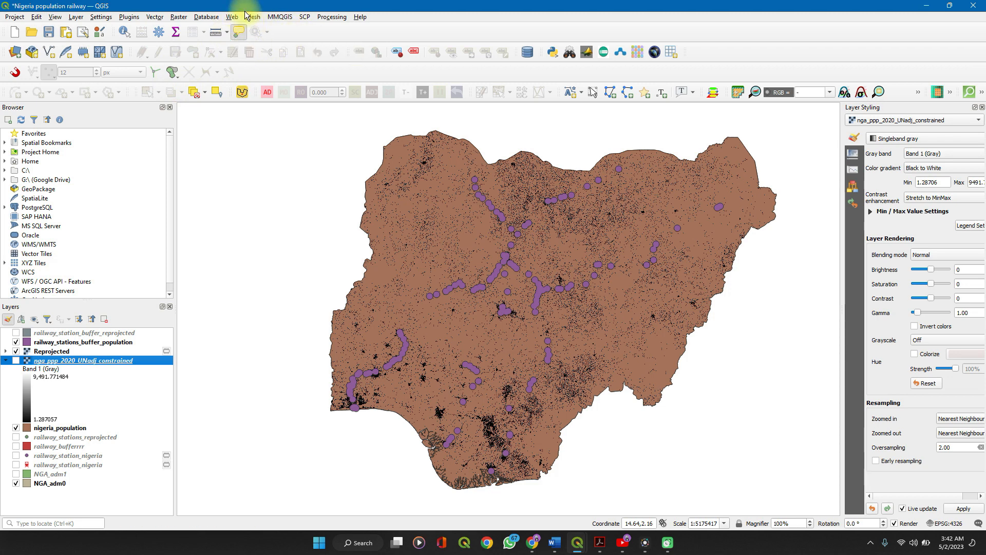
left_click(231, 16)
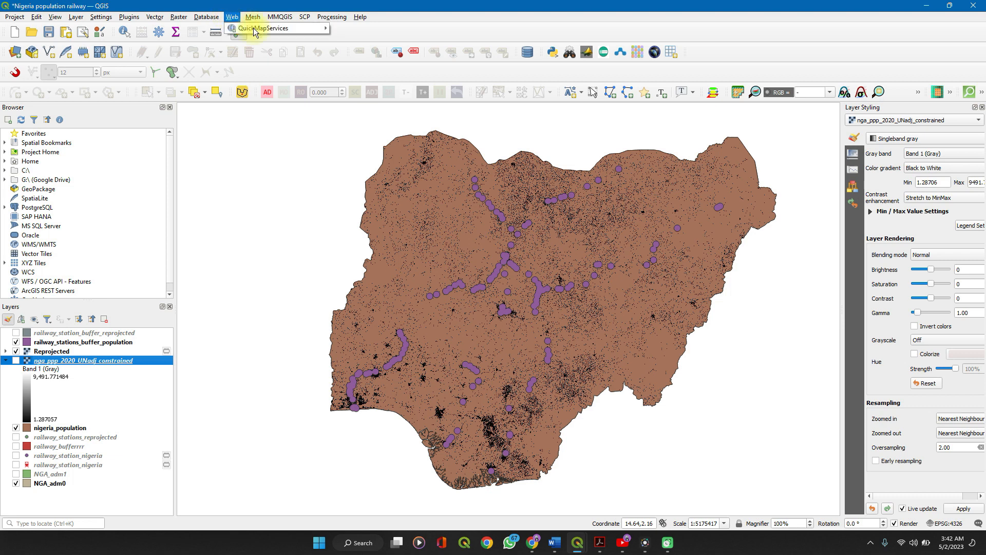
left_click(264, 28)
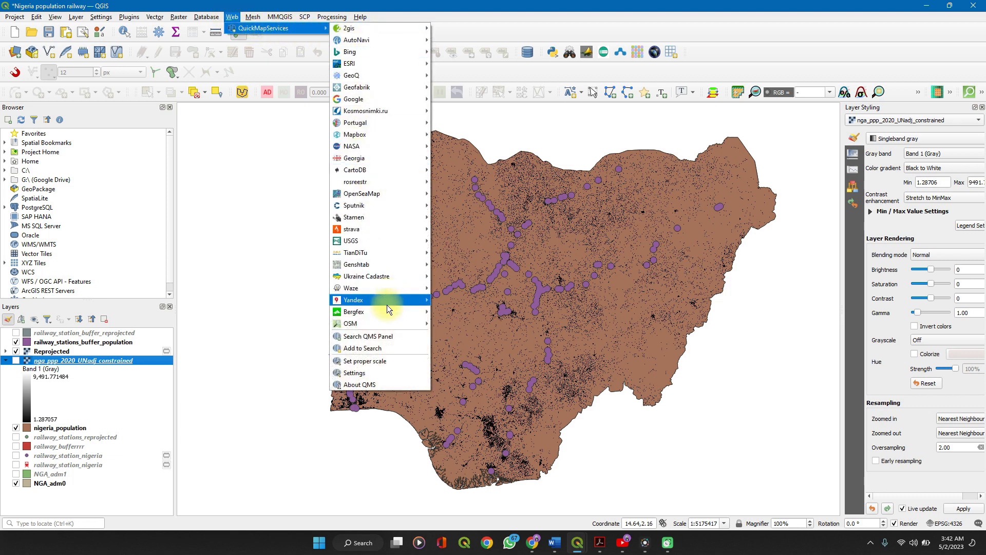
mouse_move(349, 322)
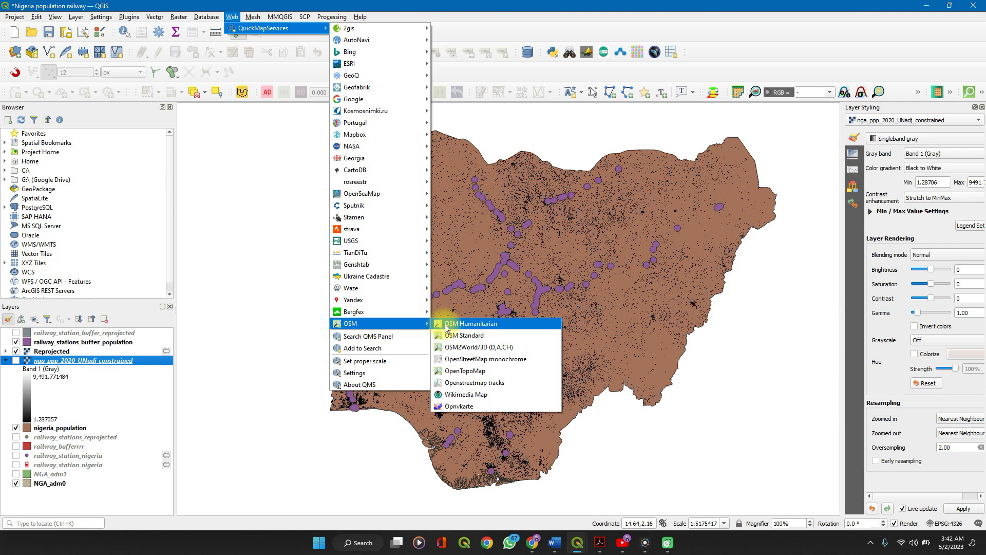
mouse_move(457, 335)
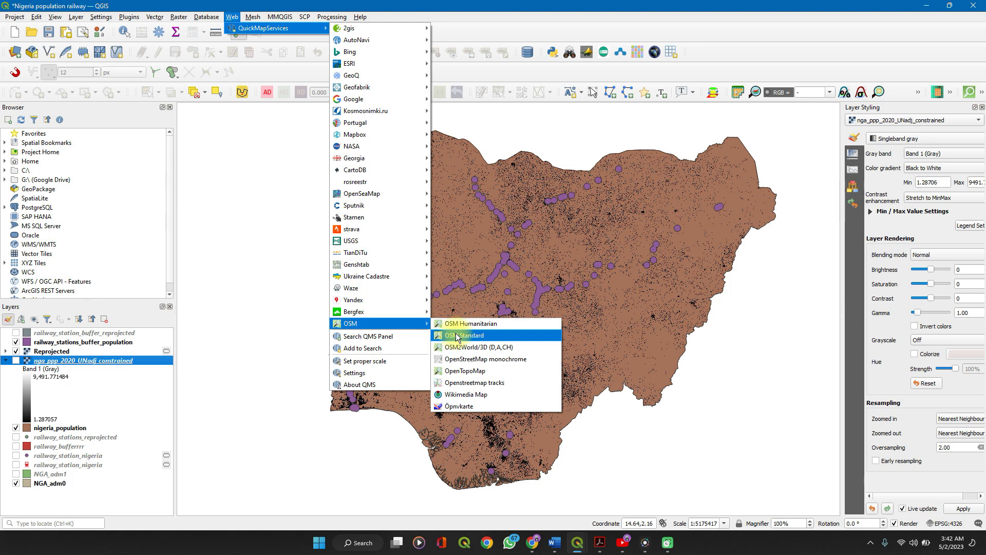
left_click(464, 335)
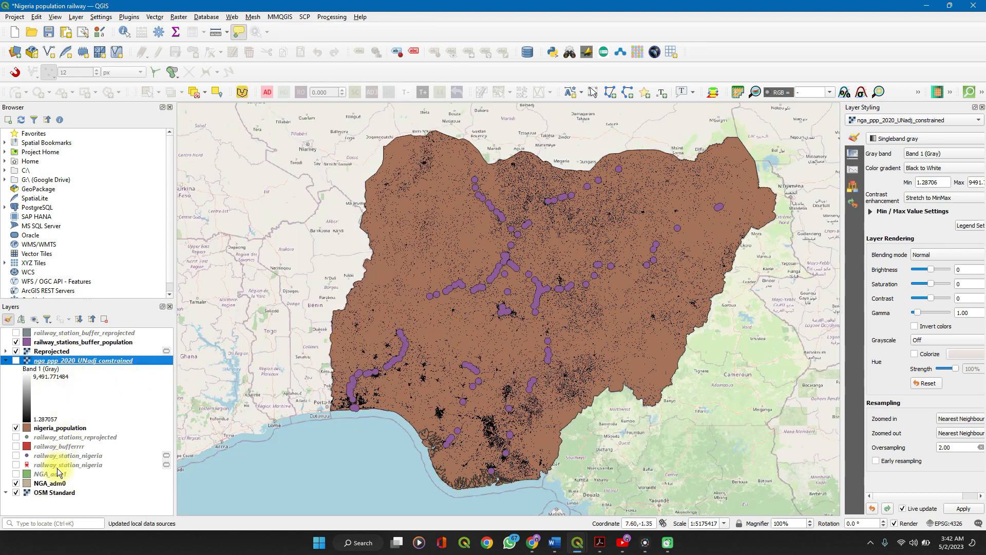
right_click(53, 492)
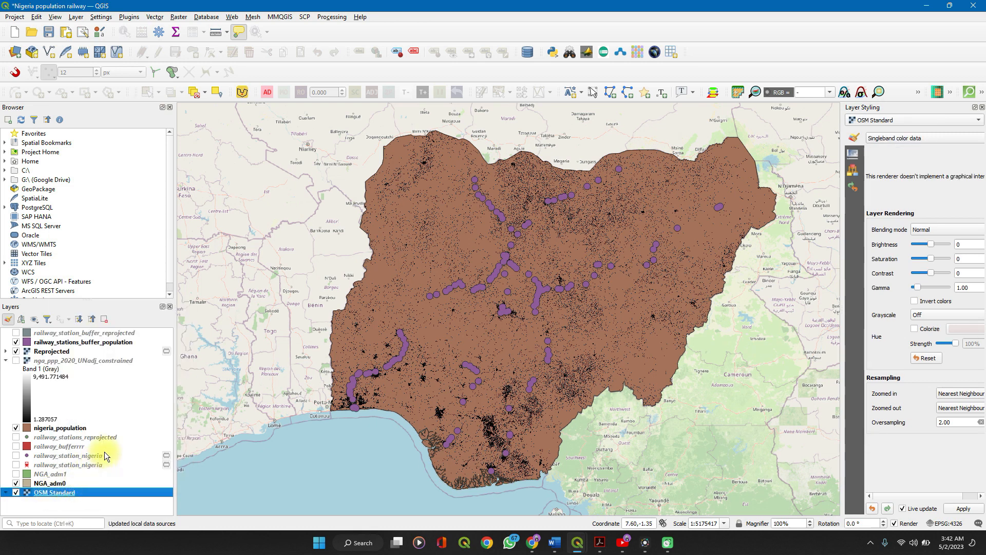
double_click(55, 492)
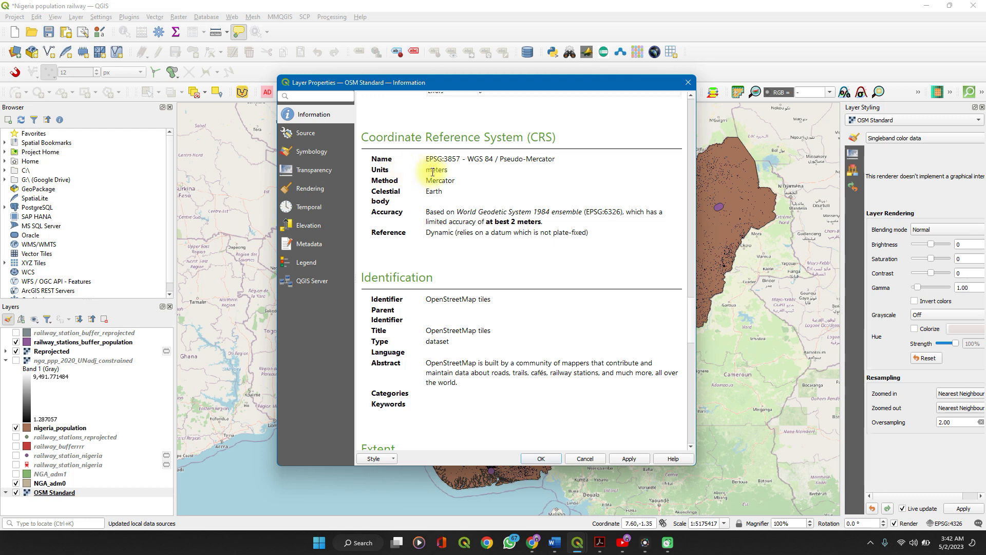
mouse_move(456, 175)
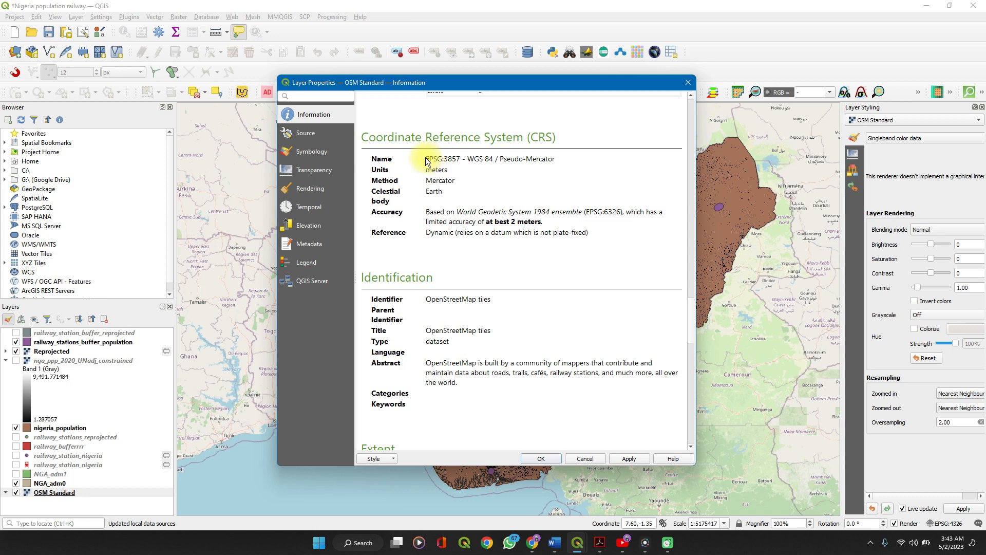
left_click_drag(426, 158, 492, 158)
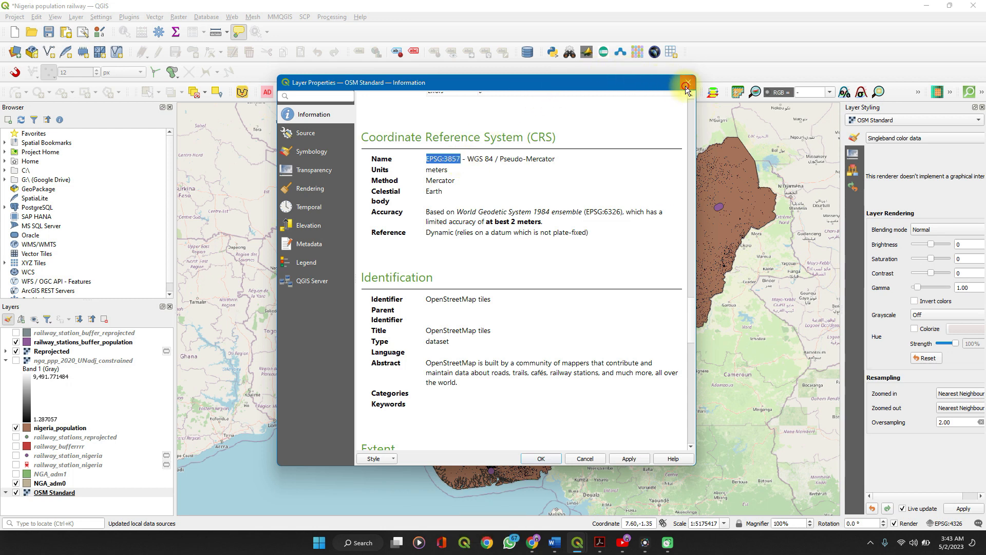
left_click(685, 82)
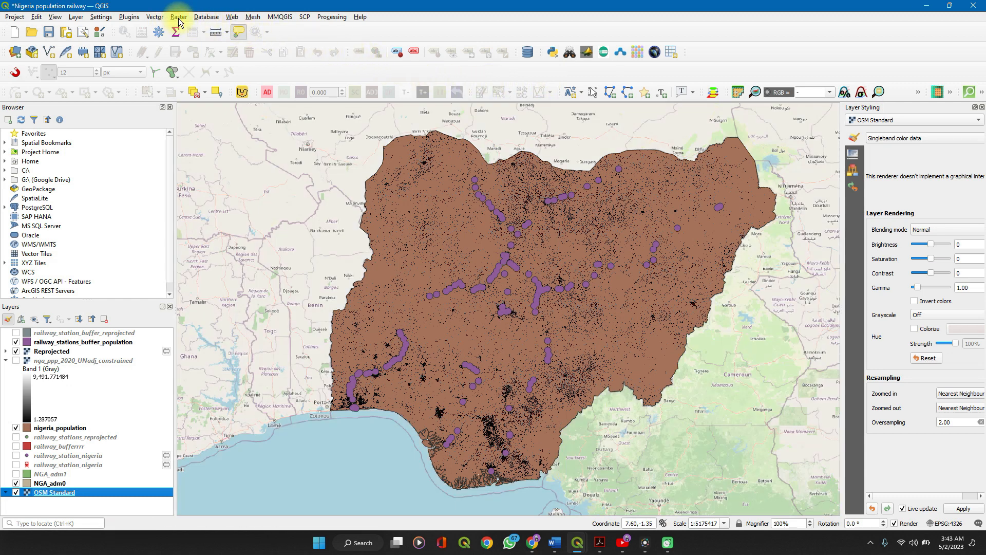
Start Warp (Reproject) with the population raster as input, source CRS EPSG:4326.
left_click(179, 17)
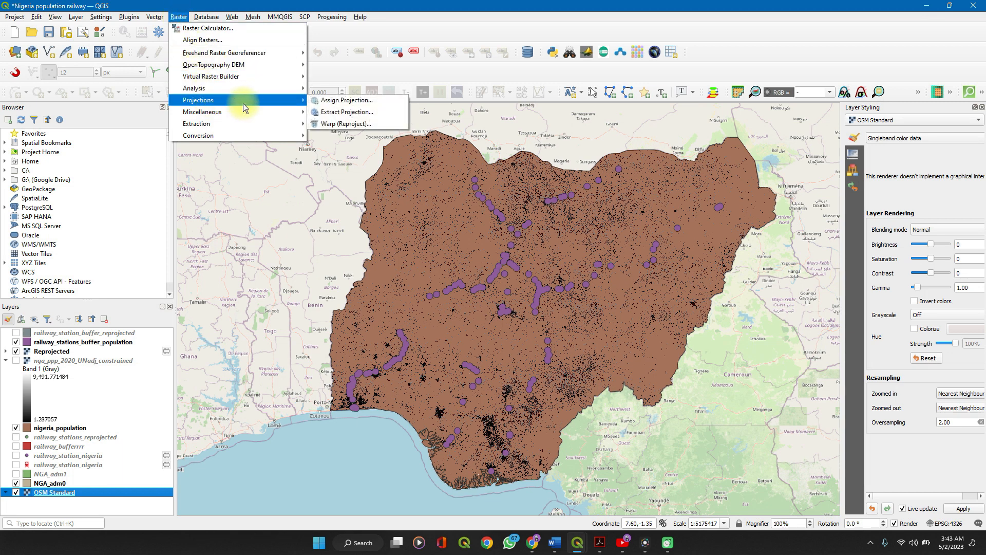
mouse_move(340, 123)
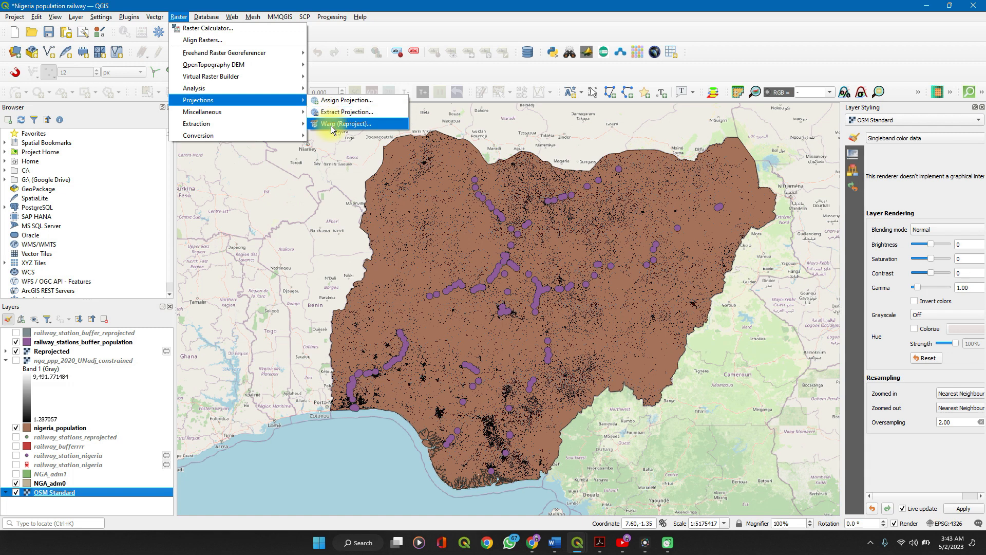
left_click(343, 123)
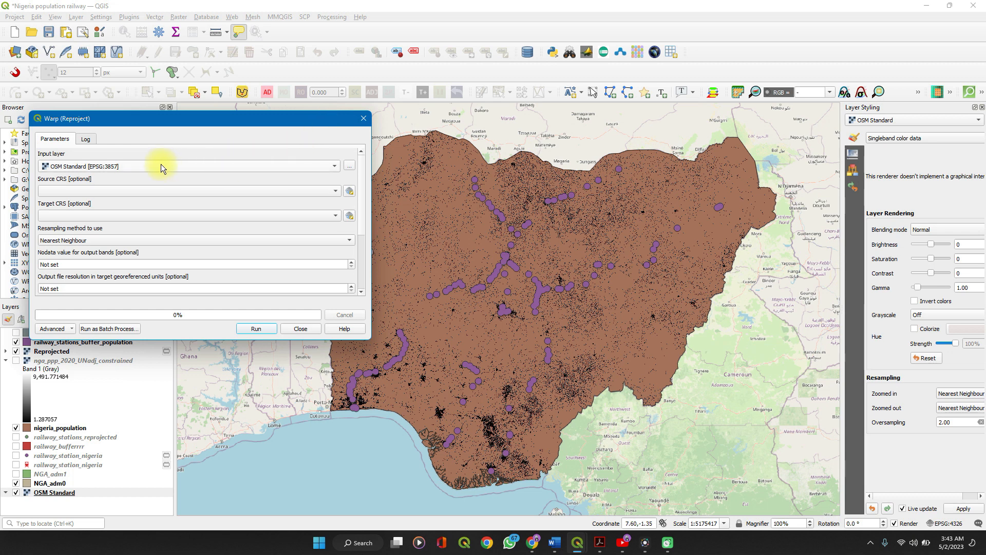
left_click(189, 166)
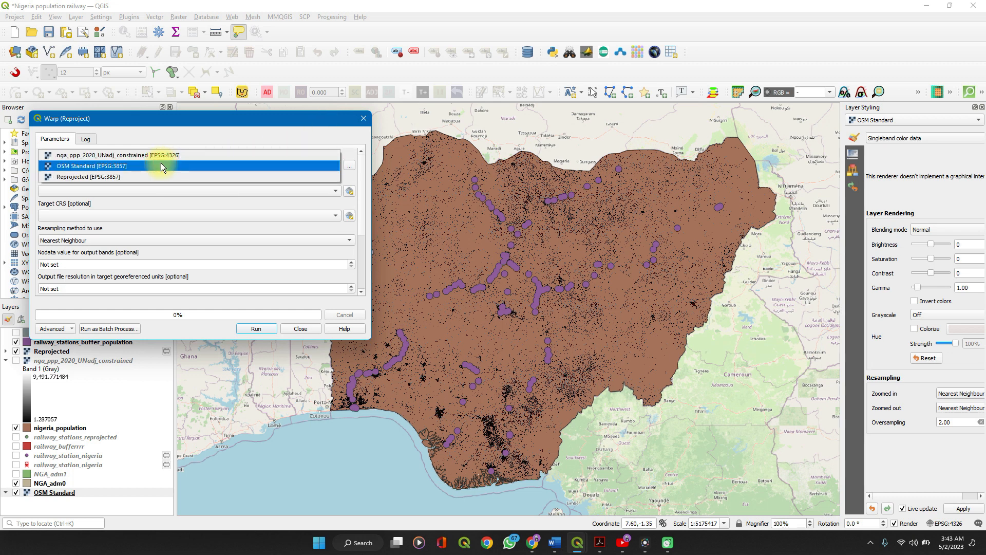
left_click(119, 155)
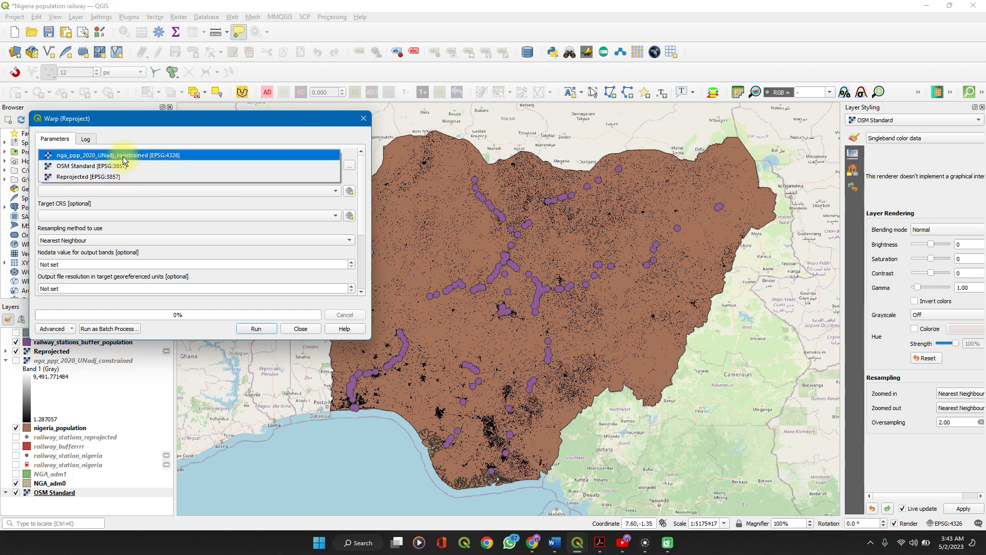
left_click(119, 155)
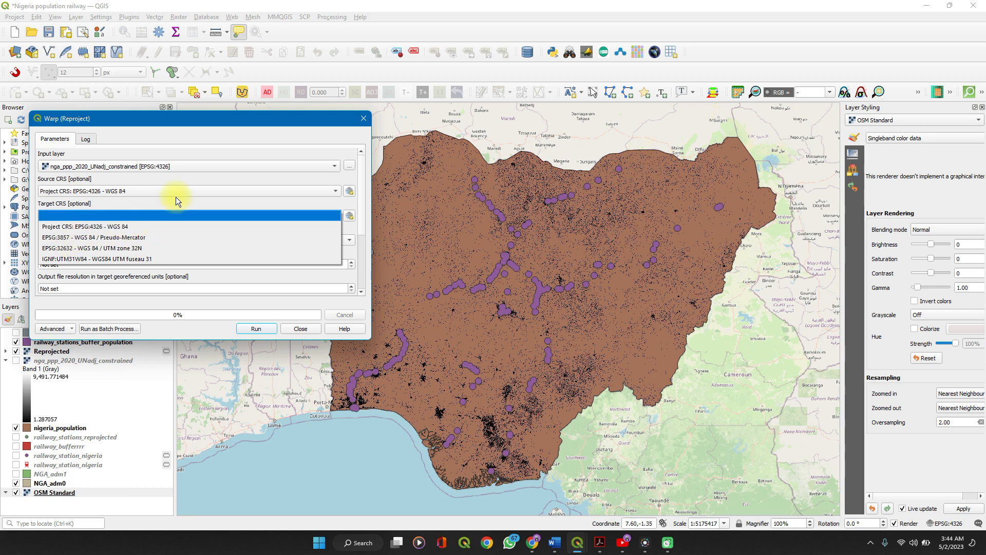
mouse_move(343, 141)
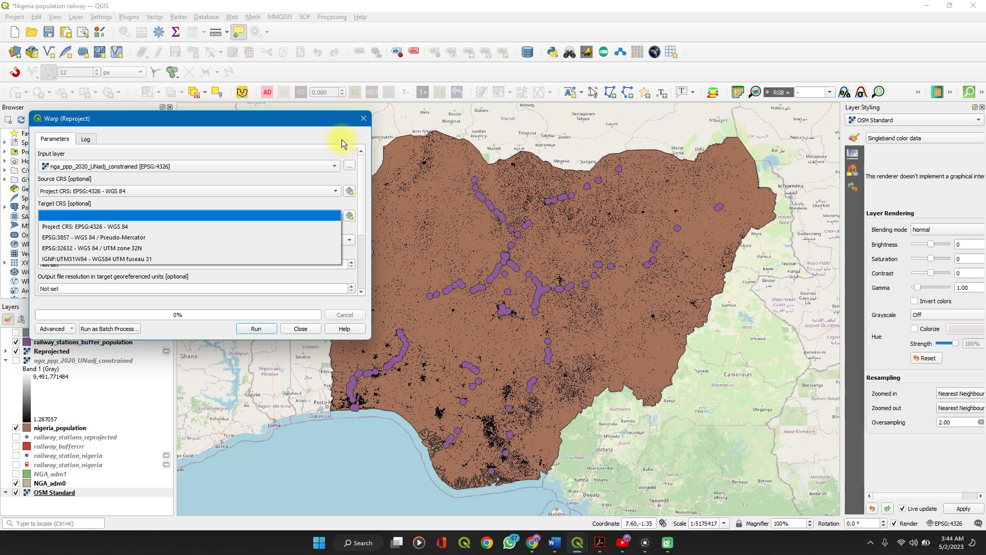
left_click(335, 216)
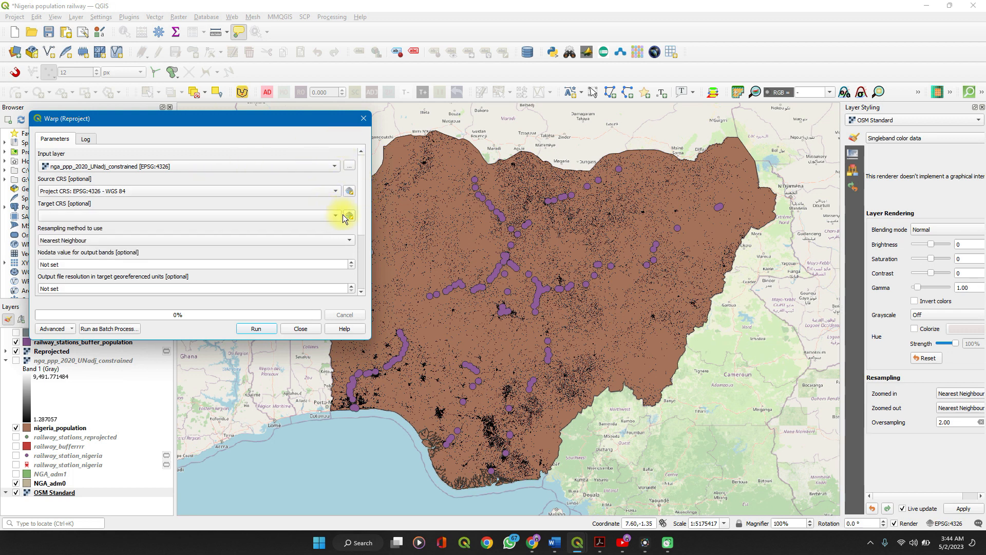
mouse_move(348, 216)
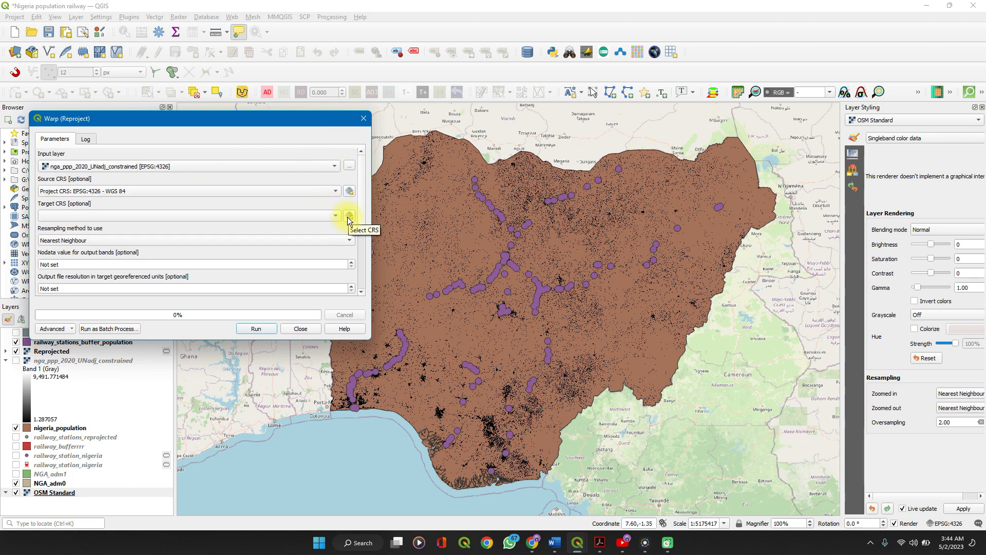
Choose EPSG:3857 - WGS 84 / Pseudo-Mercator as the Warp target CRS.
left_click(349, 214)
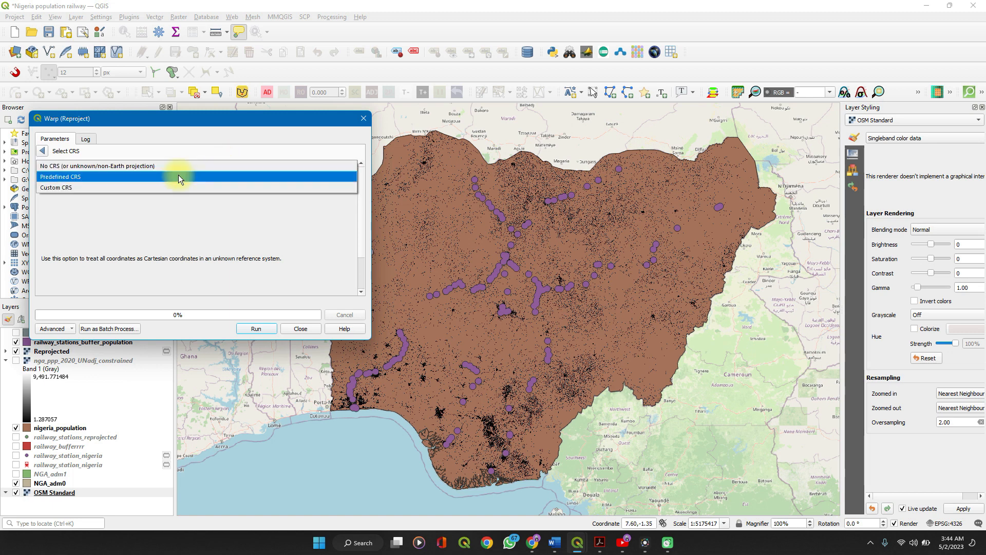
left_click(189, 176)
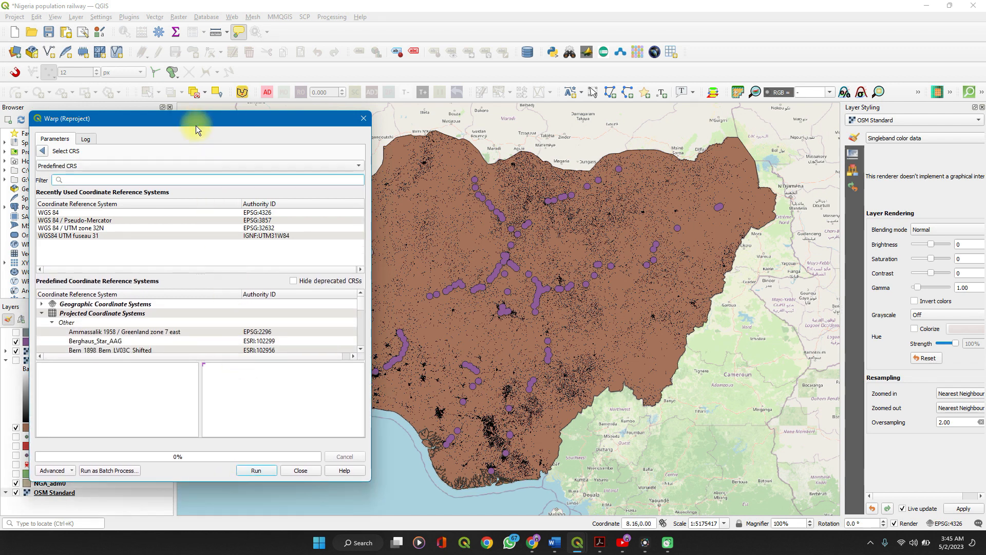
left_click_drag(197, 119, 194, 27)
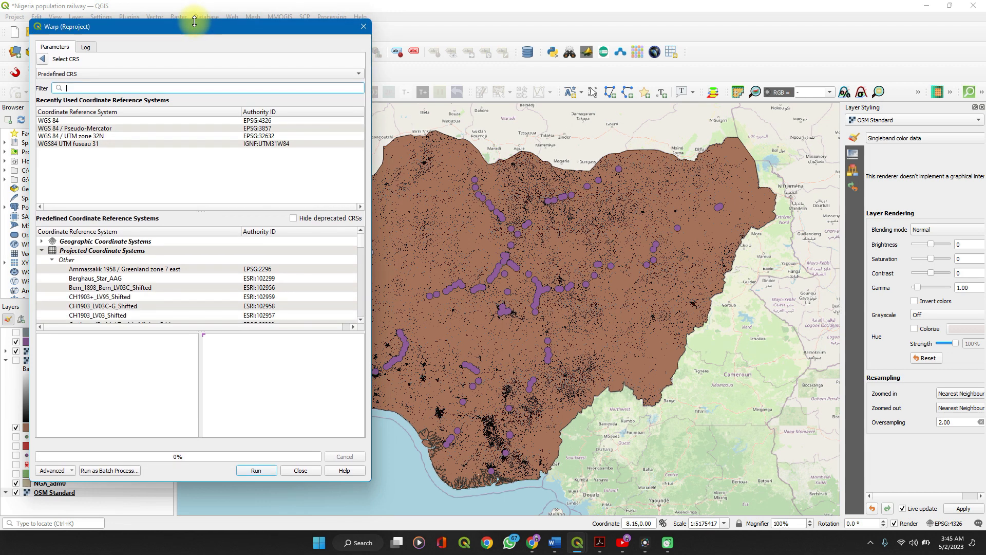
left_click_drag(194, 26, 194, 58)
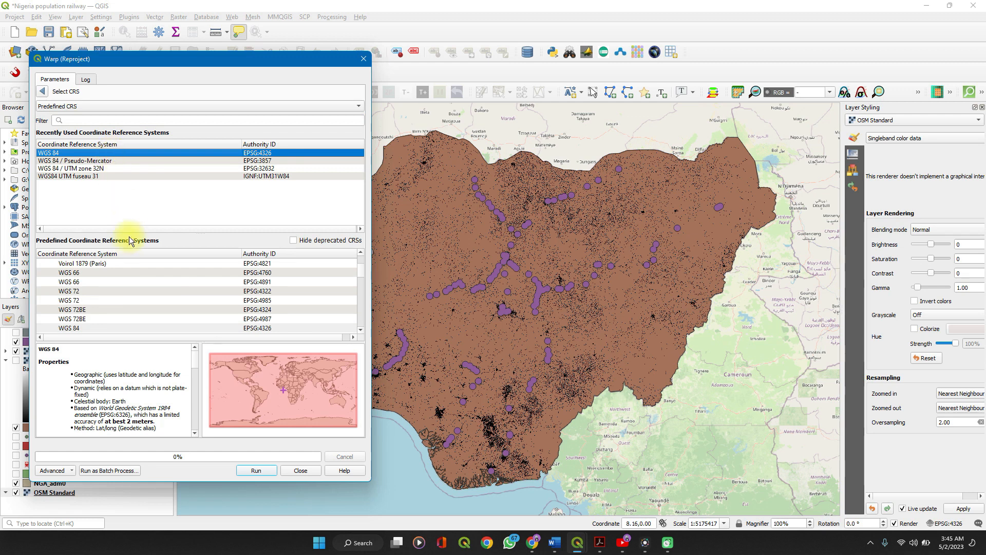
mouse_move(144, 180)
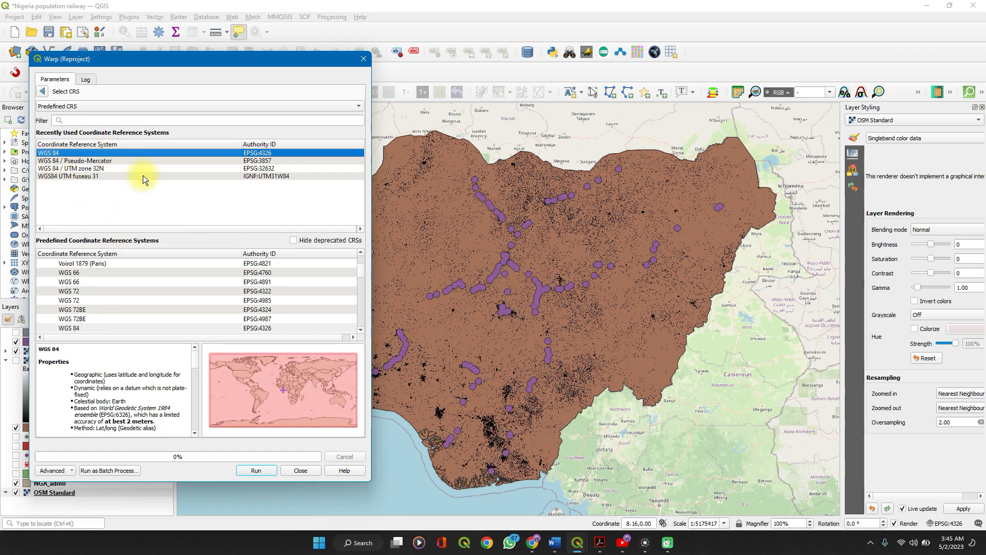
mouse_move(171, 414)
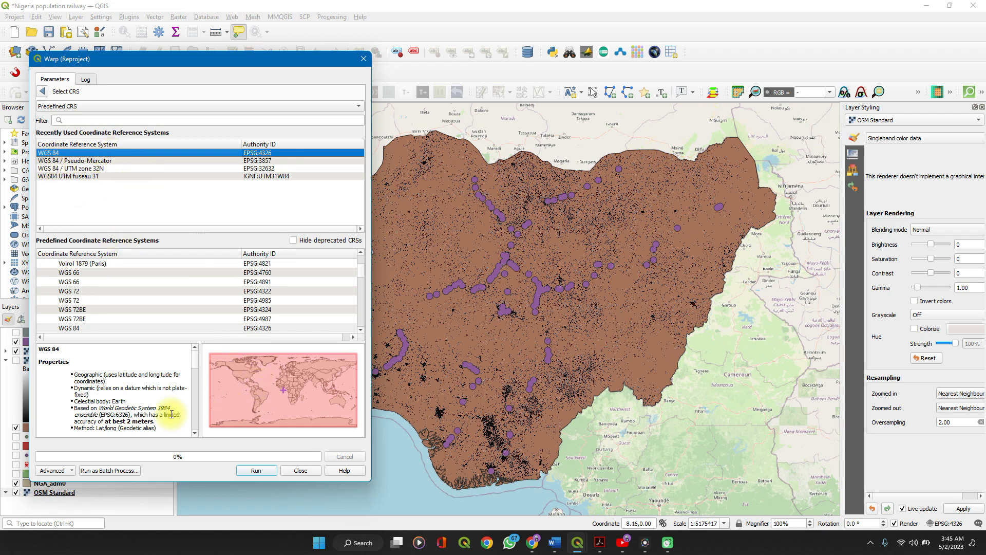
mouse_move(271, 393)
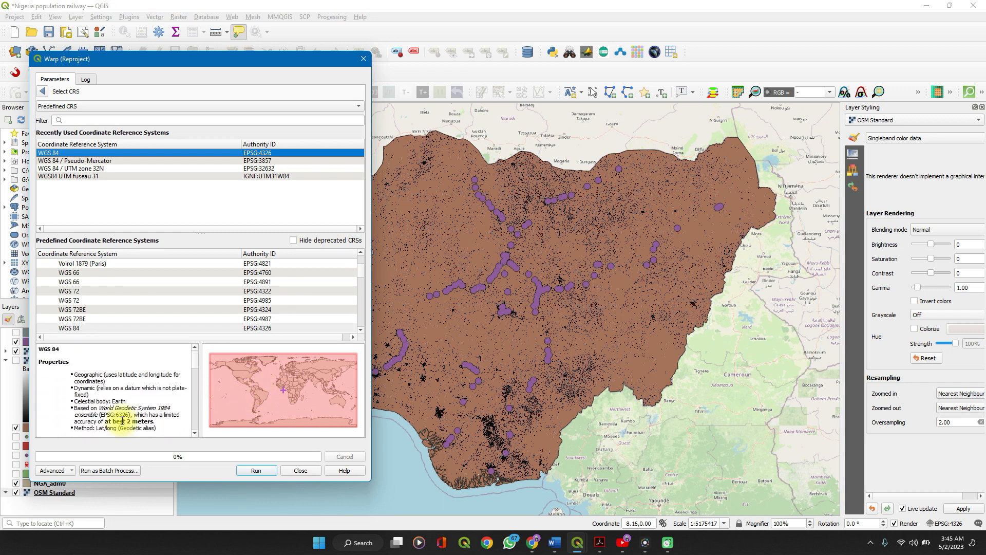
mouse_move(268, 410)
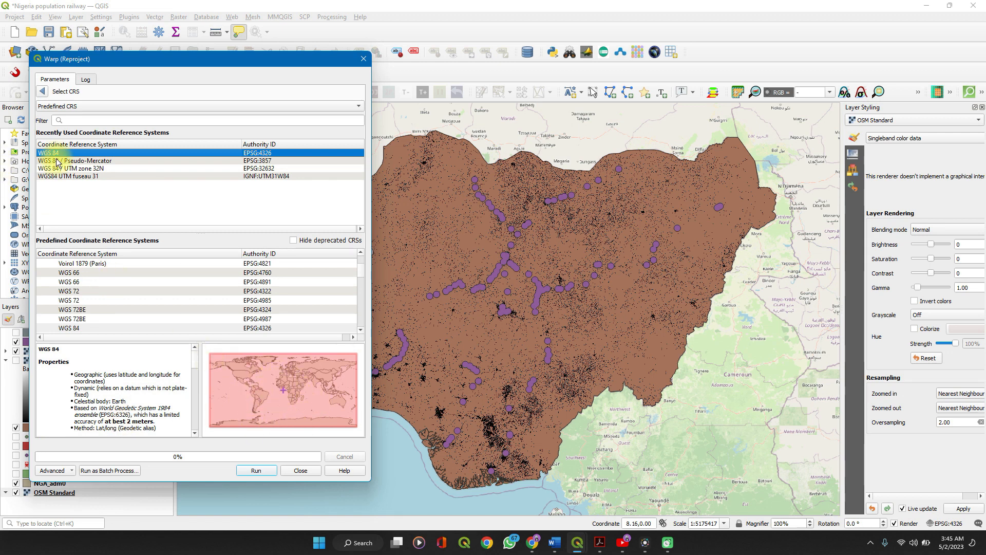
left_click(75, 161)
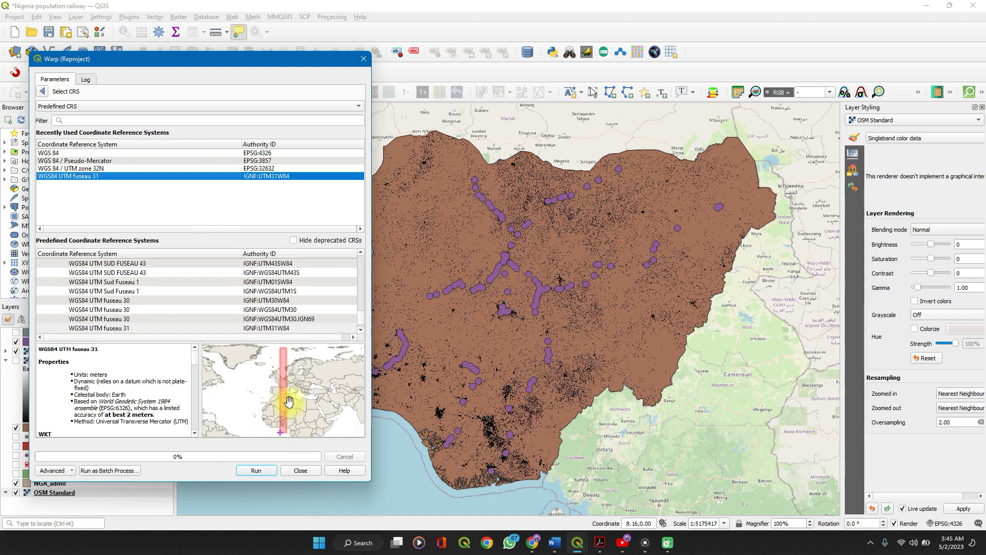
mouse_move(275, 371)
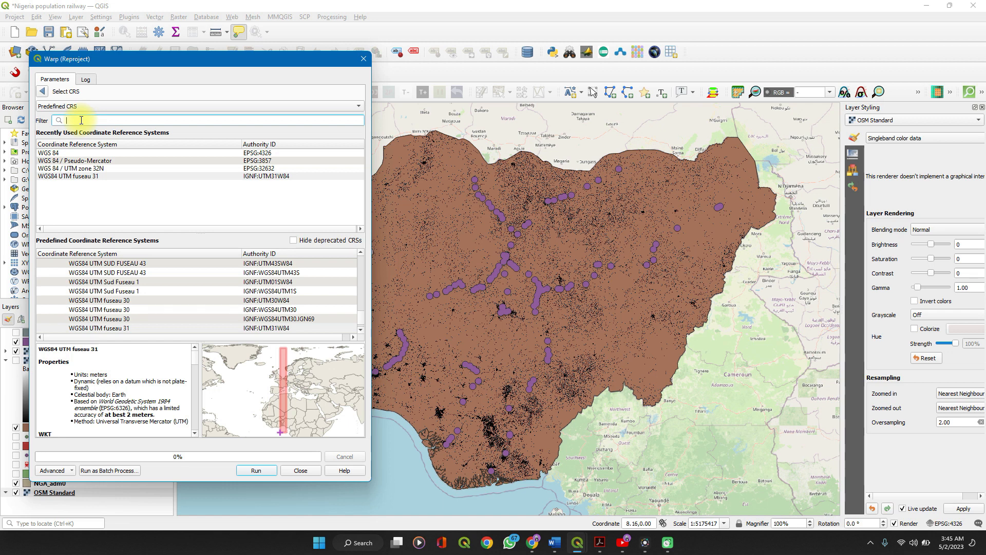
type("EPSG:3857")
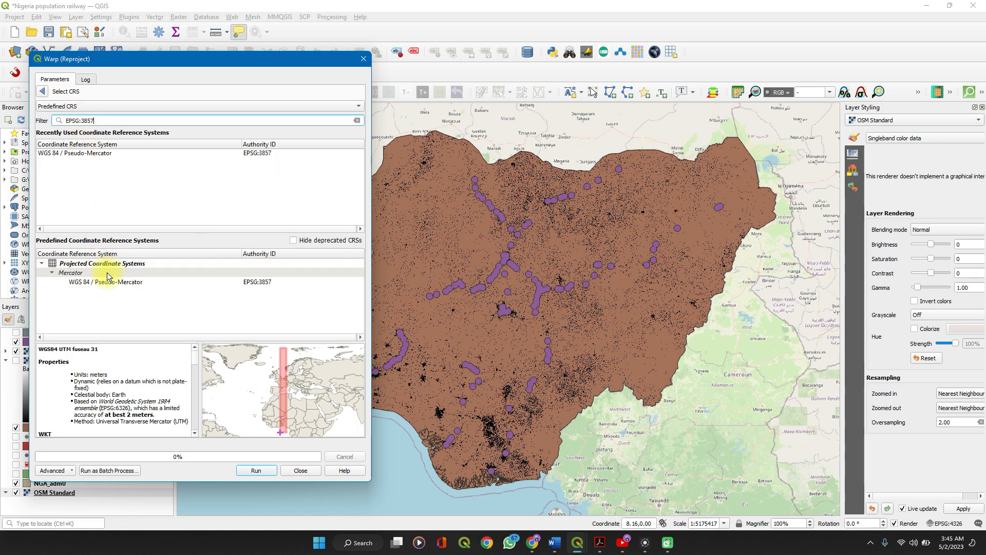
left_click(106, 282)
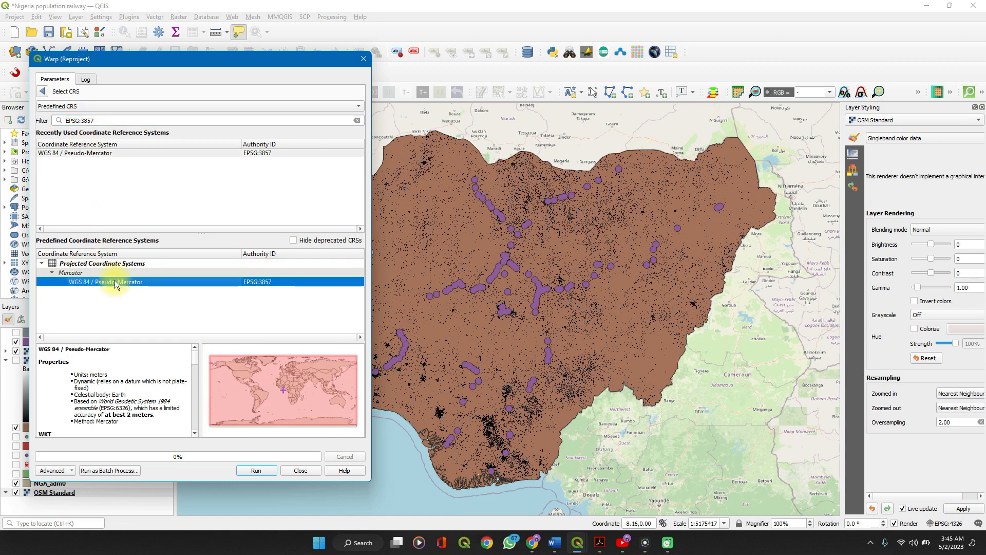
mouse_move(300, 474)
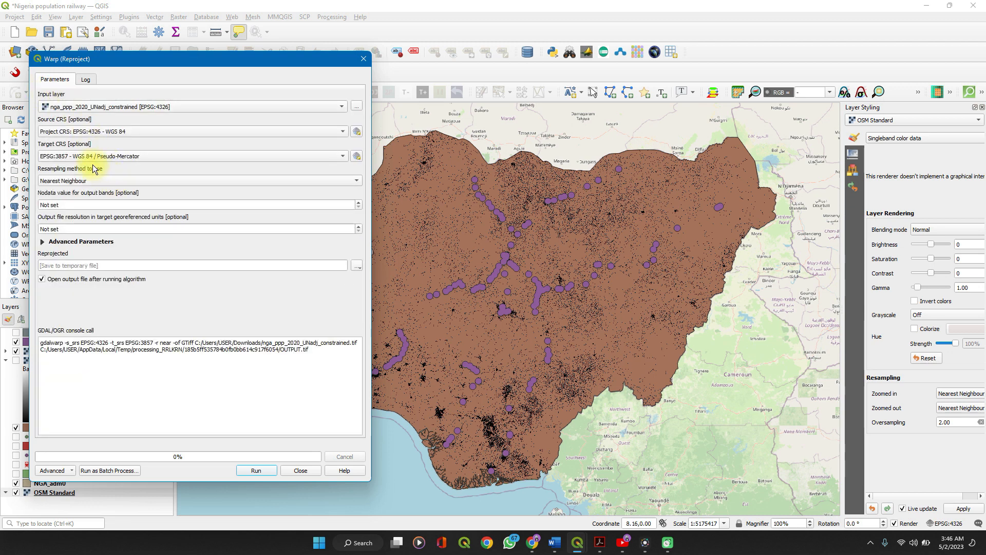
mouse_move(107, 166)
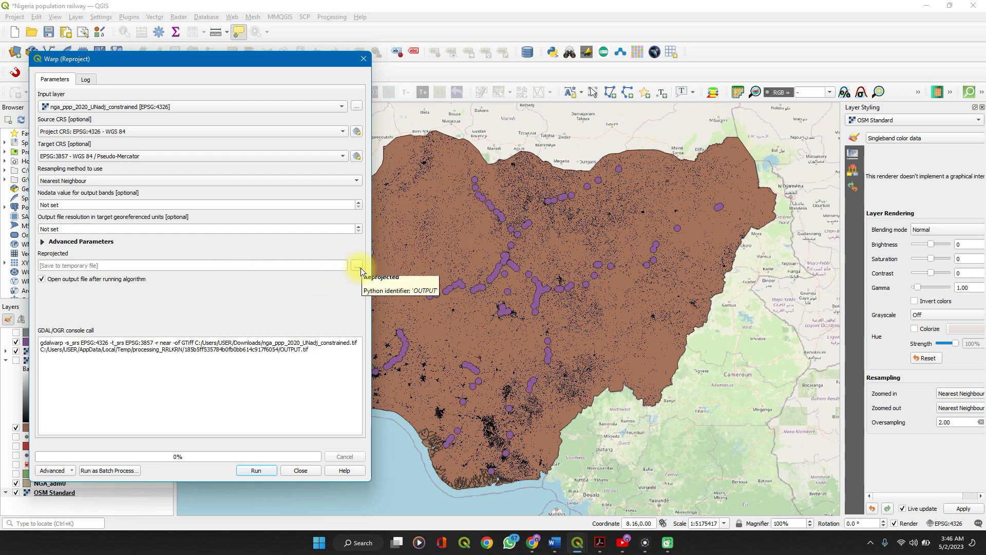
Save the reprojected output as 'spatial data hub.tif' in the Spatial Data Hub folder.
left_click(357, 265)
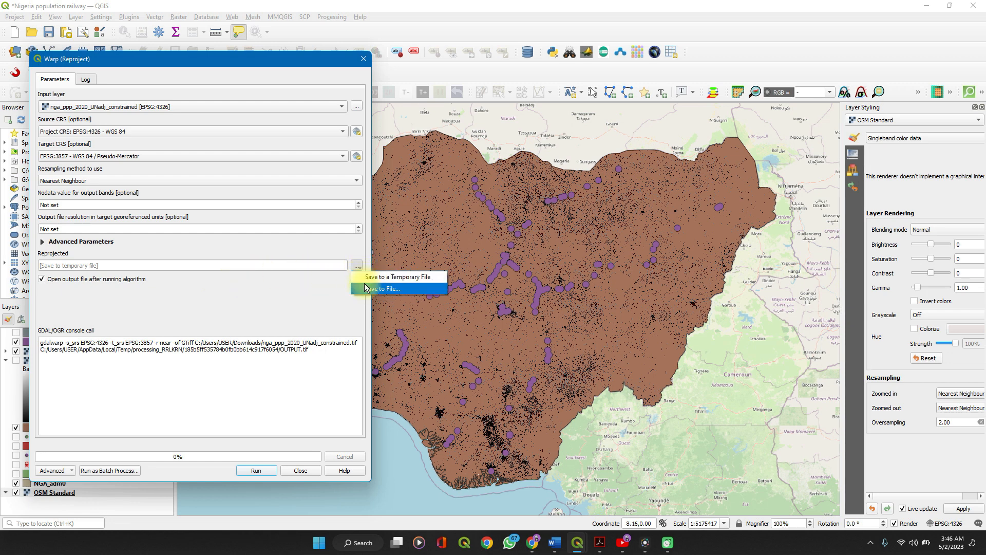
left_click(379, 288)
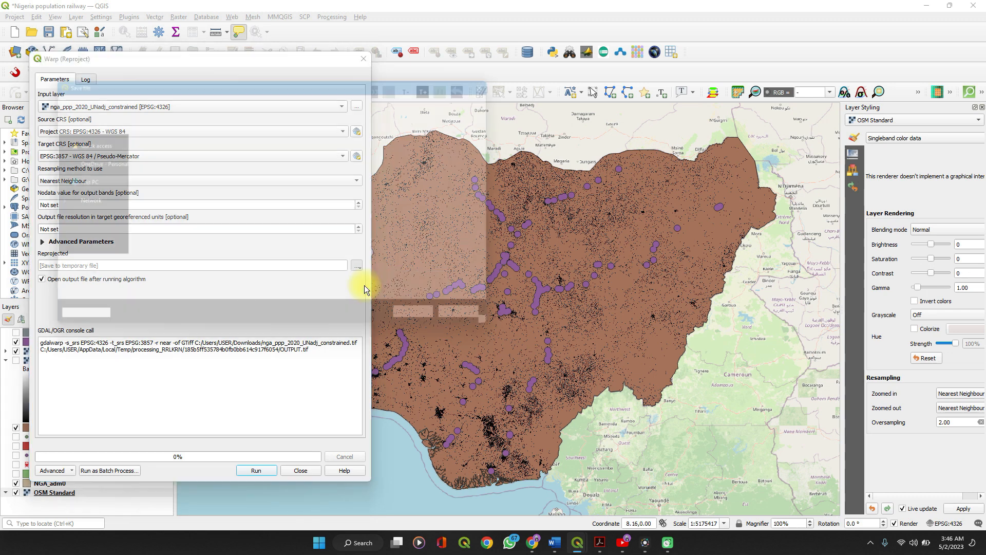
left_click(357, 265)
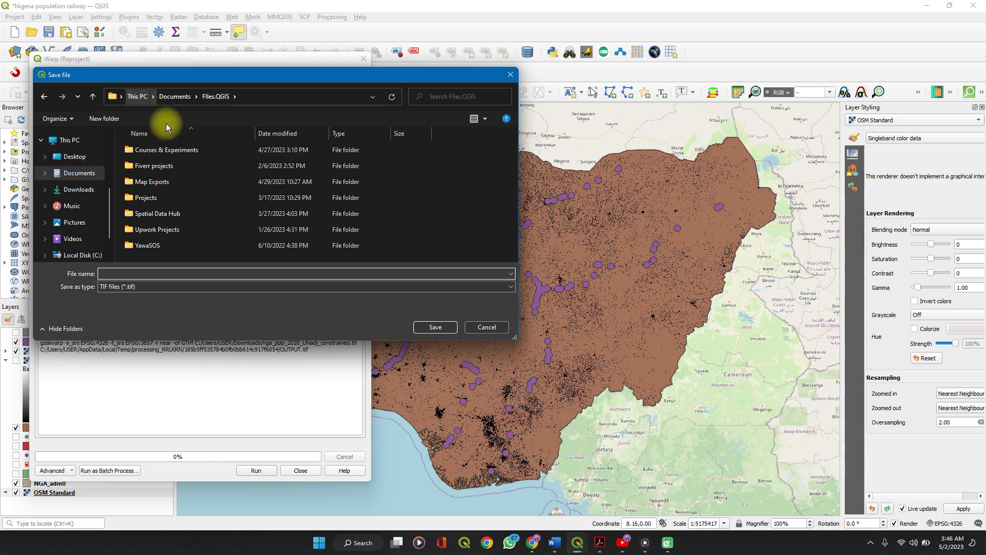
left_click(156, 214)
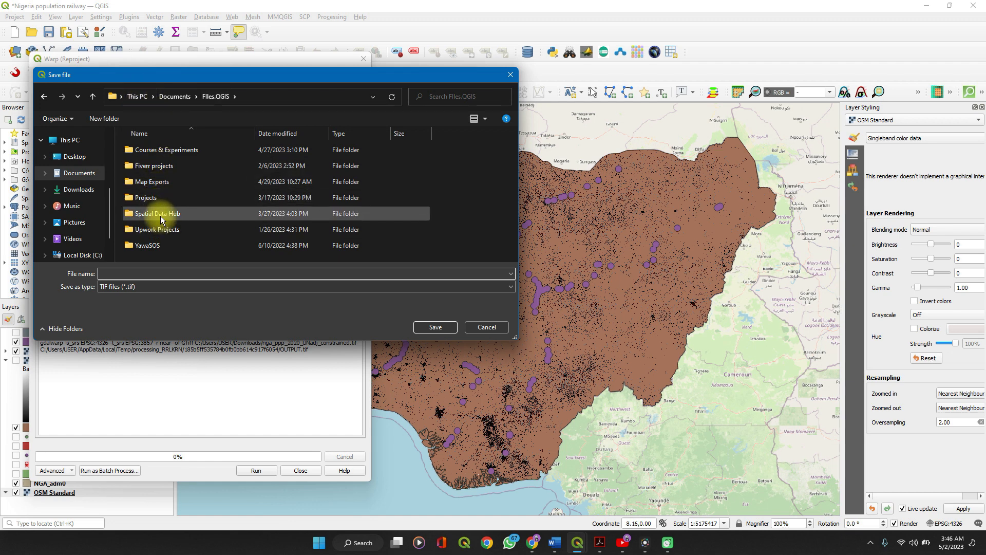
double_click(156, 214)
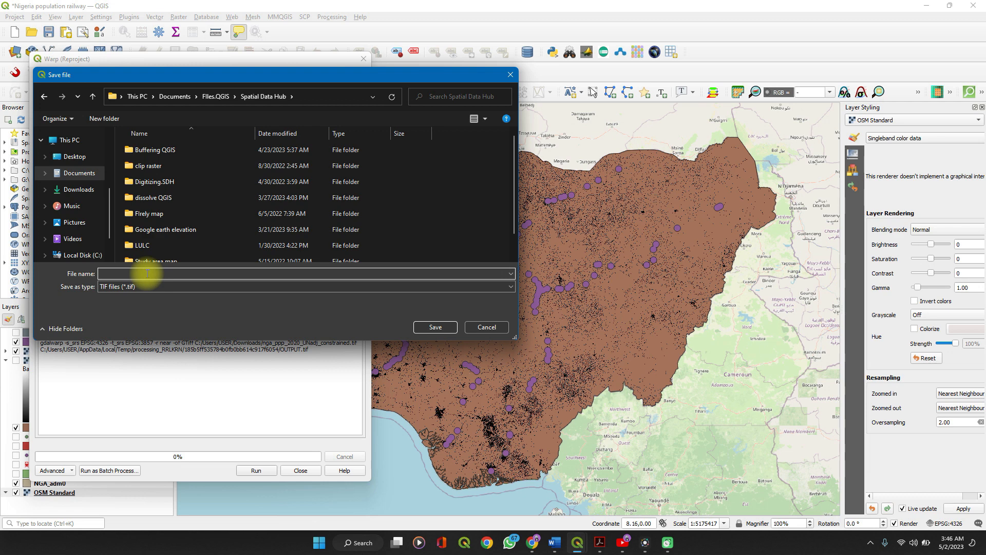
type("pdgd")
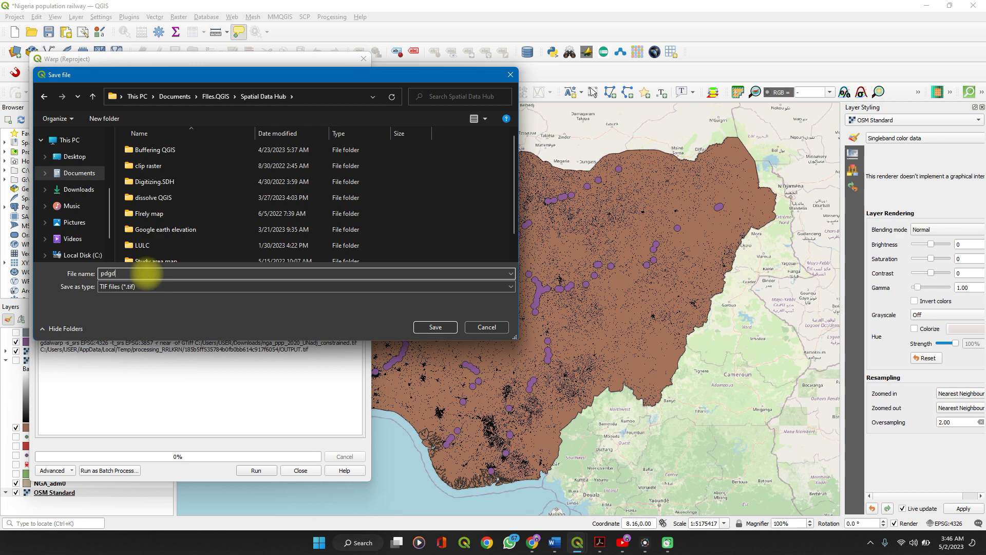
type("h")
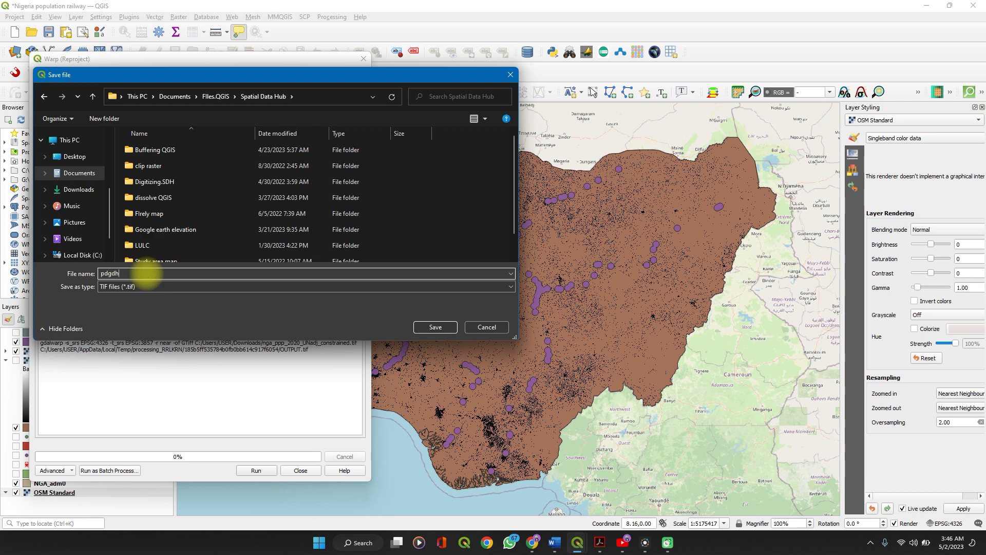
type("s")
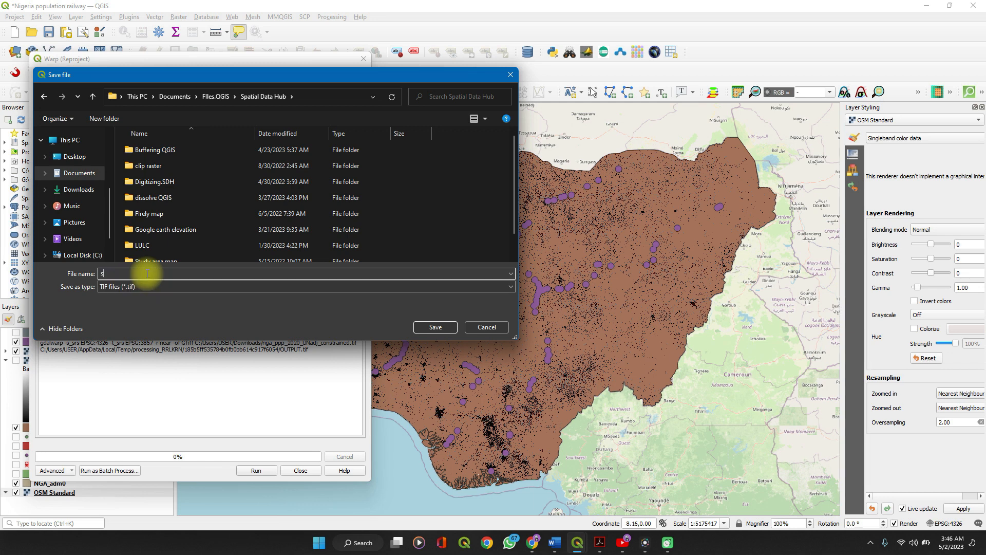
type("patial")
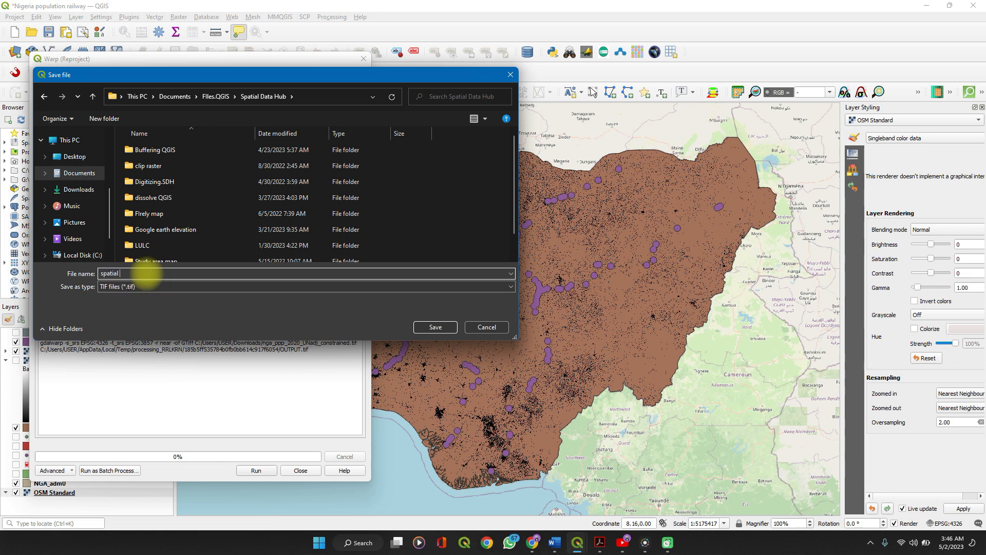
type("data hub")
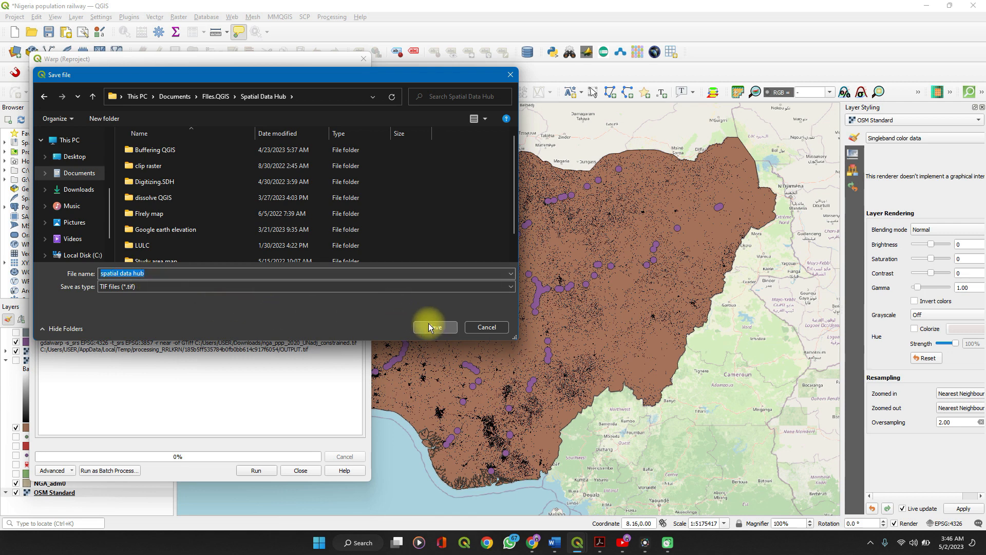
left_click(433, 327)
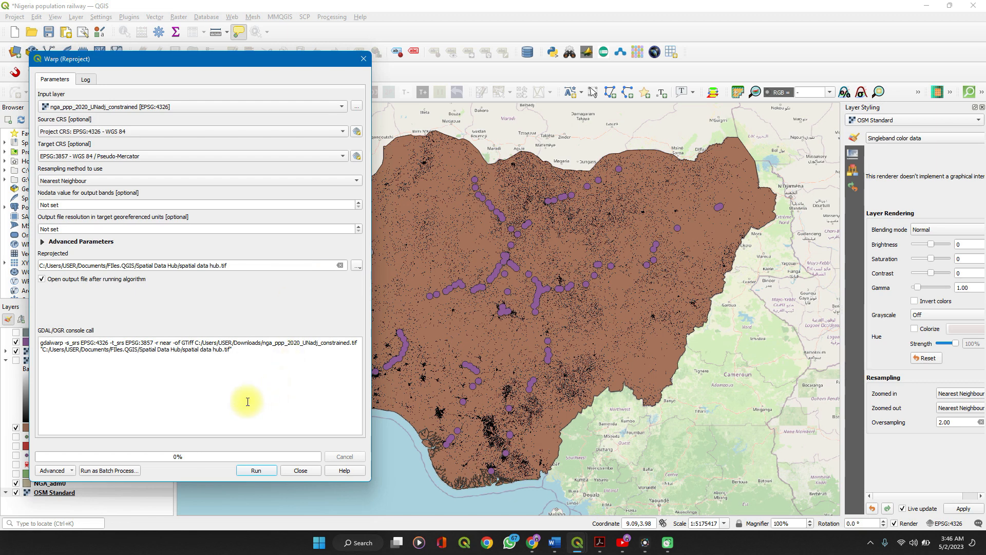
mouse_move(270, 376)
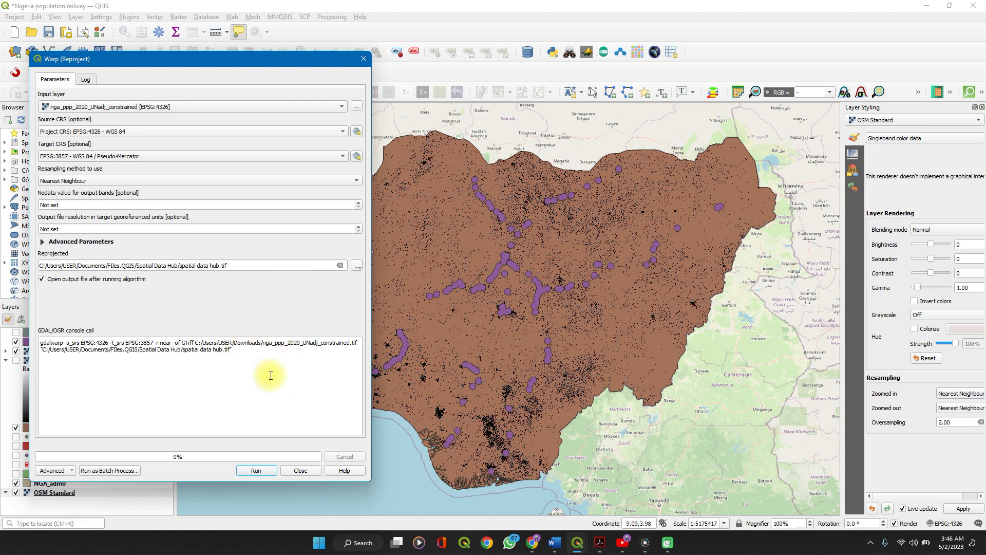
Run the reprojection, loading the EPSG:3857 spatial data hub layer, and close the tool.
left_click(256, 469)
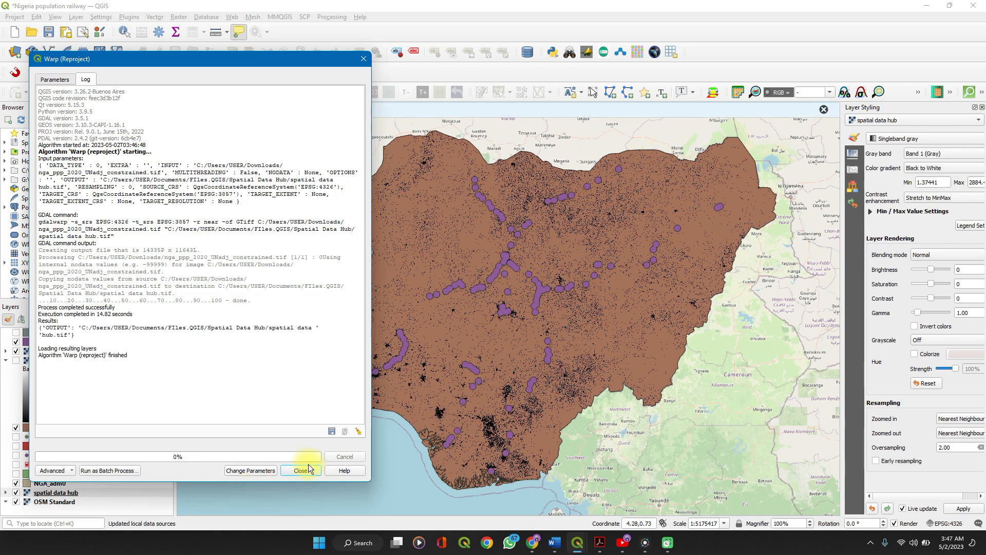
left_click(299, 470)
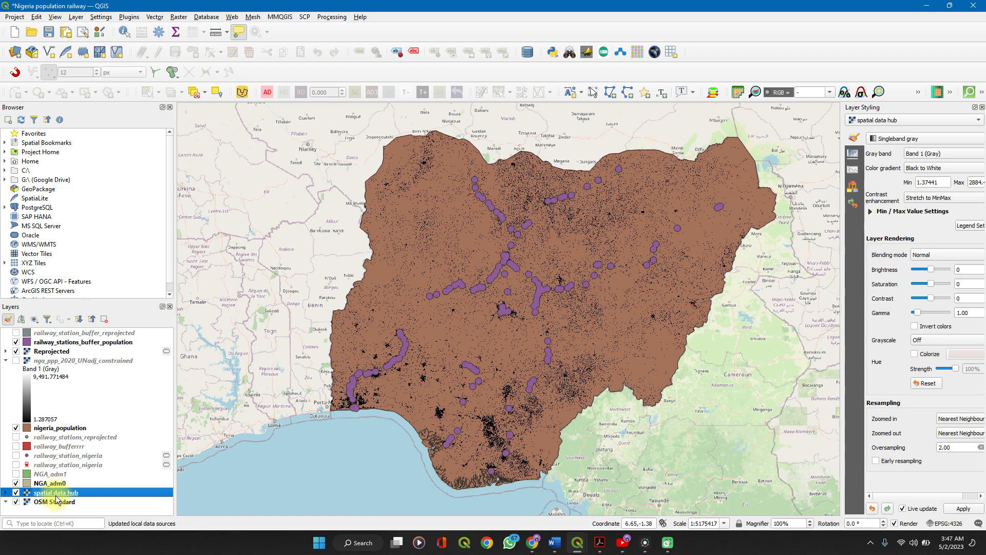
right_click(56, 492)
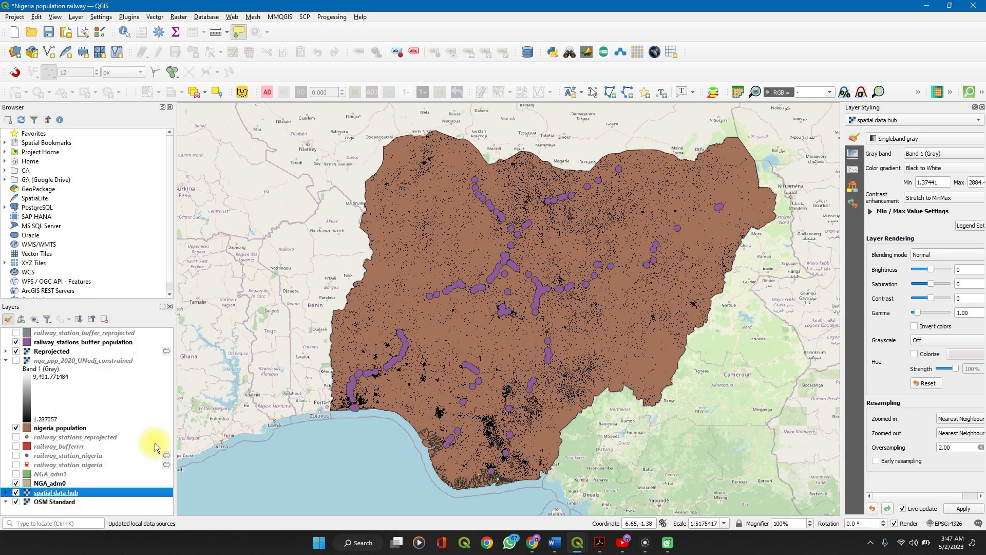
double_click(55, 492)
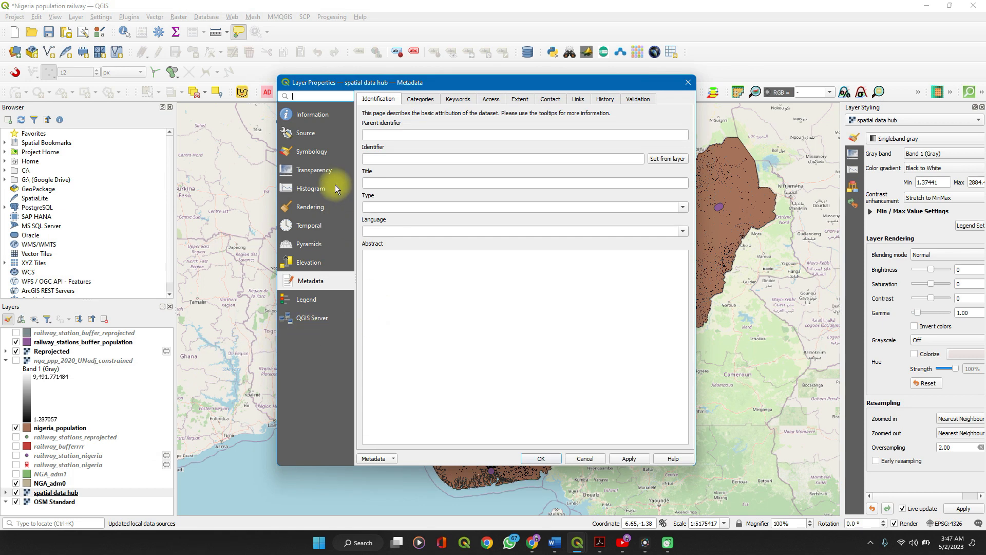
left_click(313, 114)
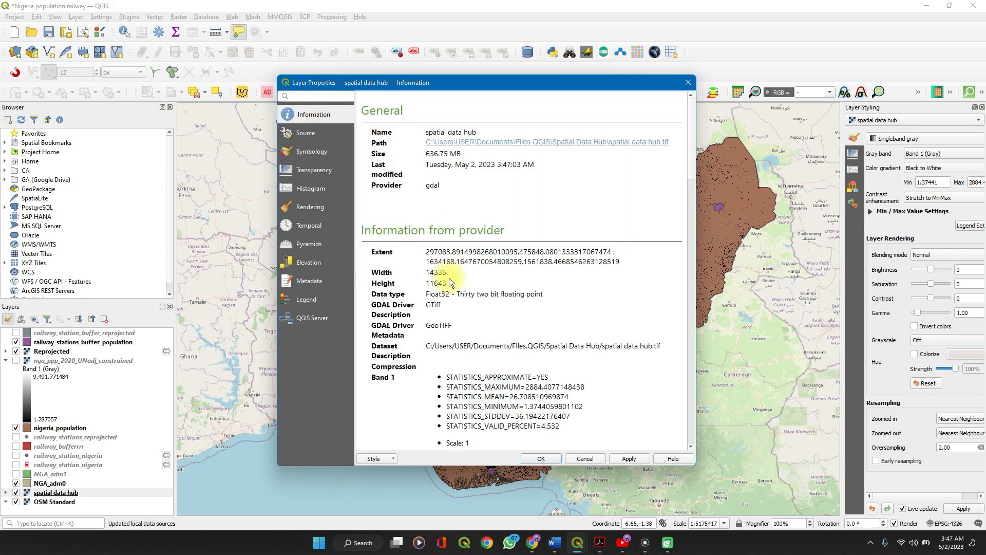
scroll("down", 3)
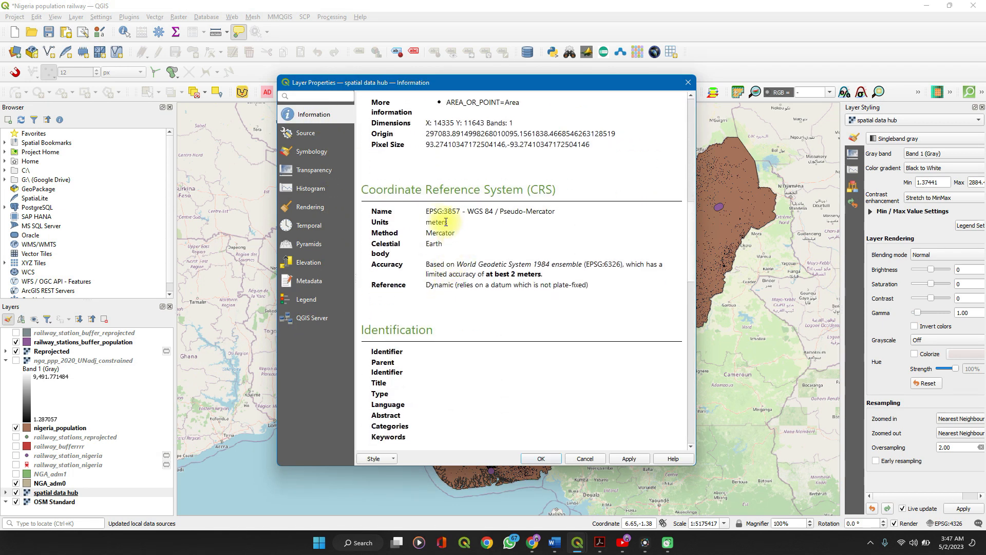
mouse_move(494, 234)
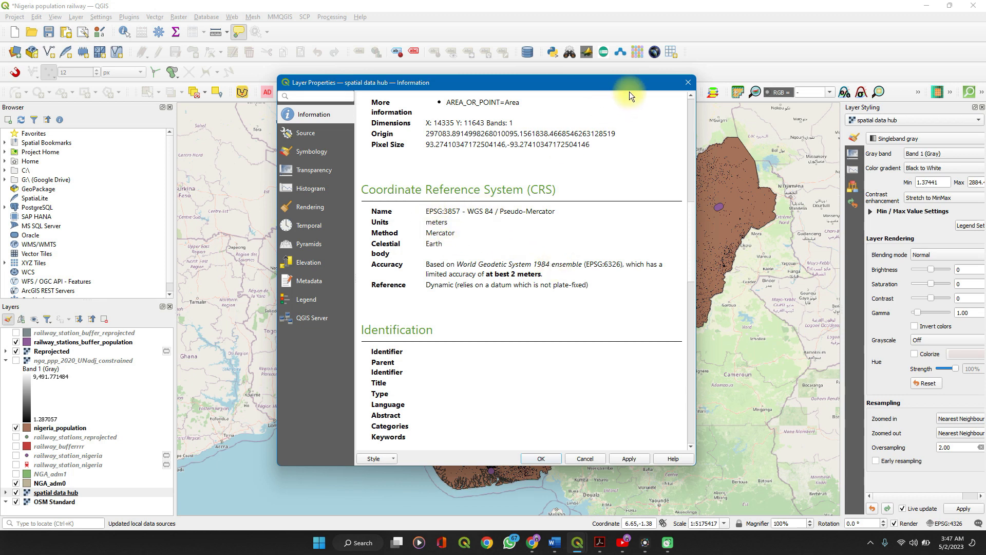
left_click(540, 458)
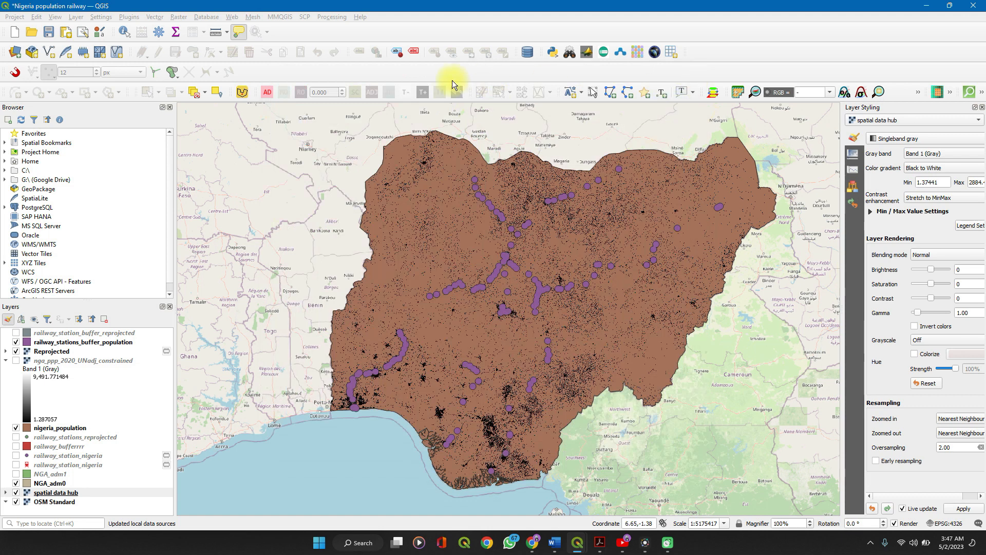
Show the Processing Toolbox with its algorithm groups in the right dock.
left_click(55, 492)
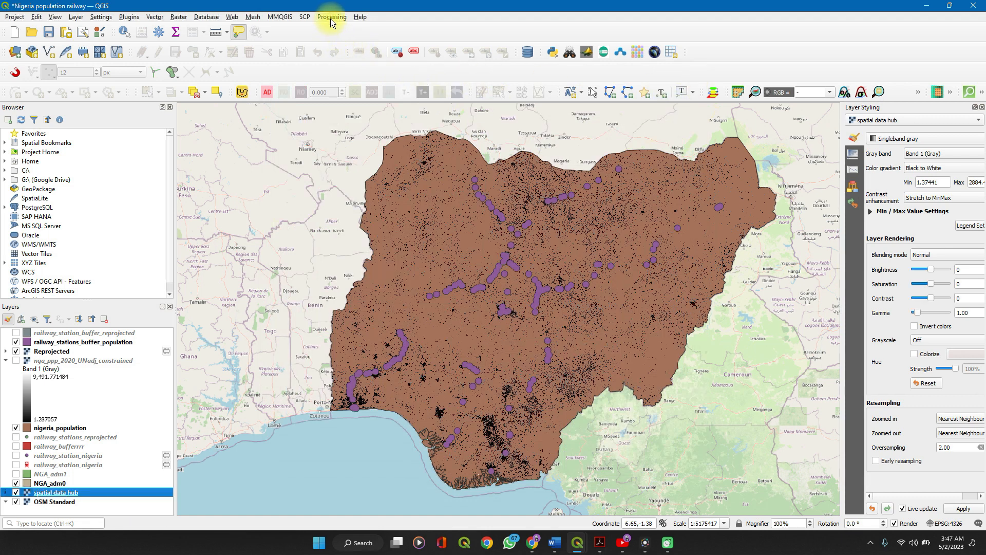
left_click(331, 17)
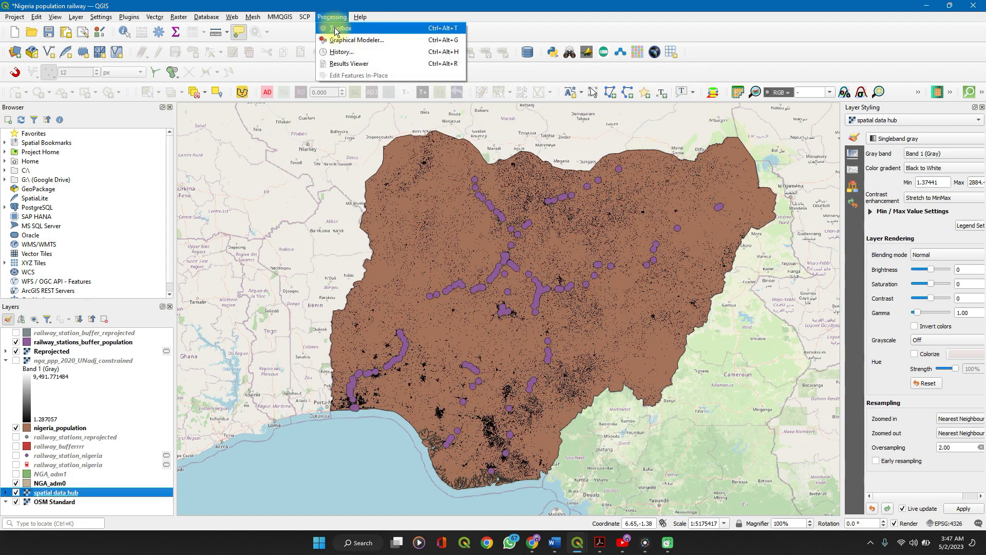
left_click(339, 29)
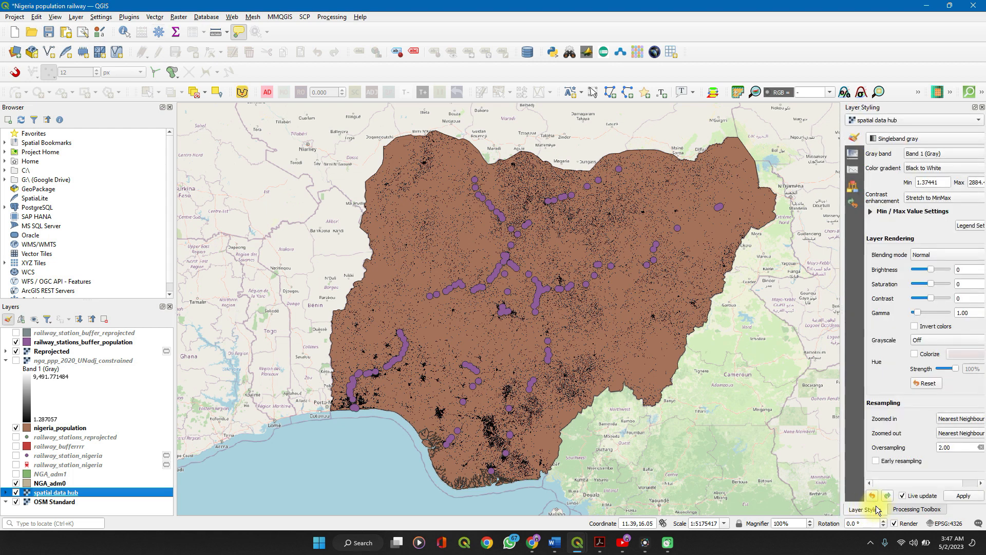
left_click(915, 508)
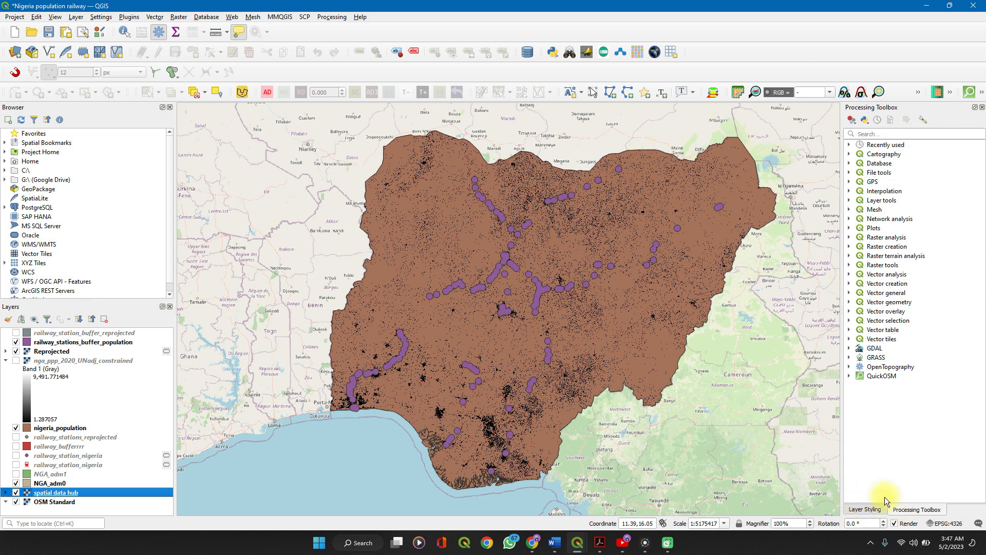
mouse_move(881, 265)
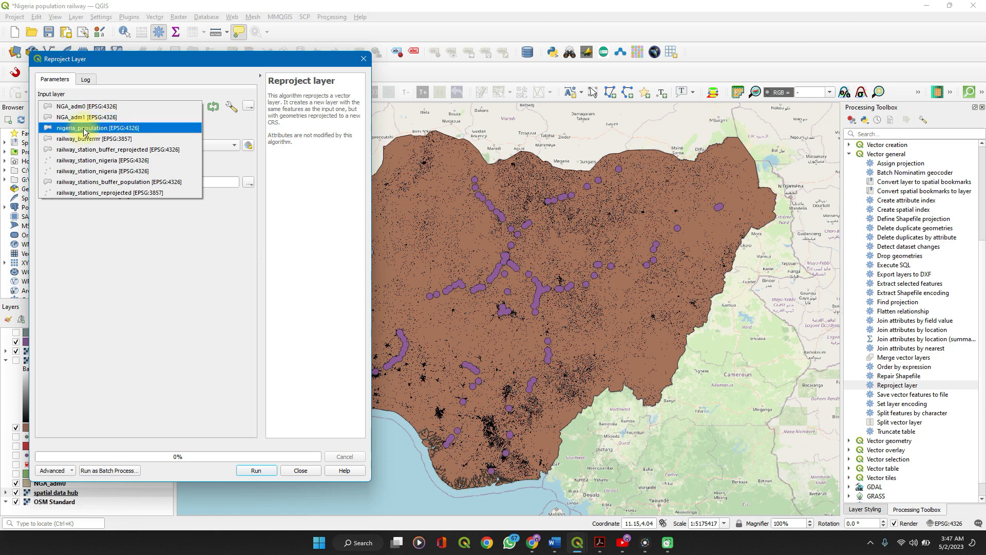
Set NGA_adm0 as the Reproject Layer input and open its target CRS chooser.
left_click(88, 106)
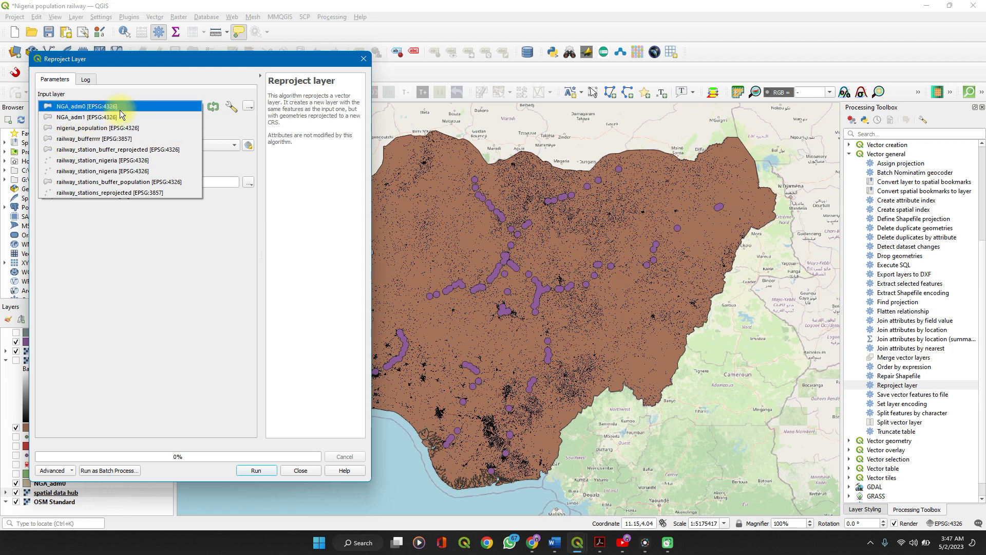
left_click(97, 171)
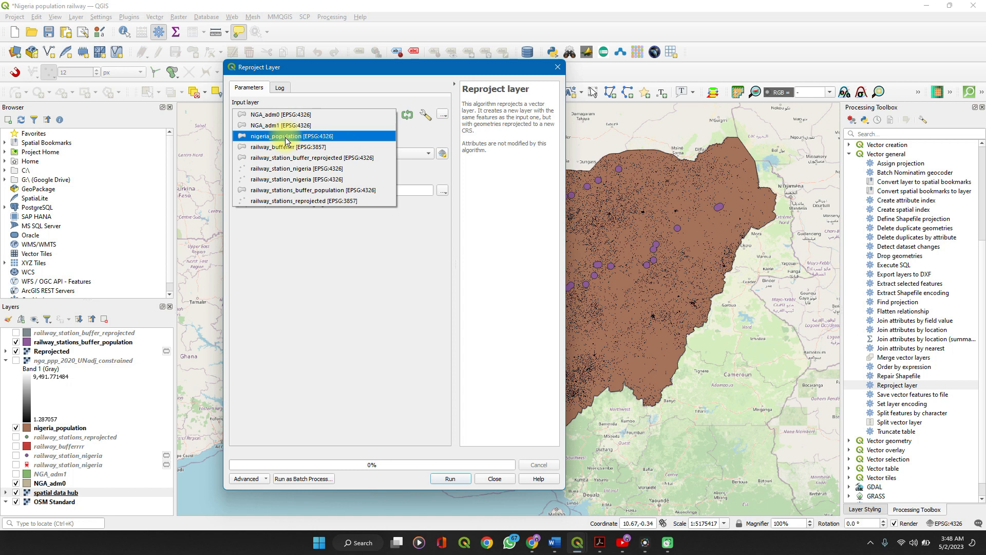
left_click(279, 114)
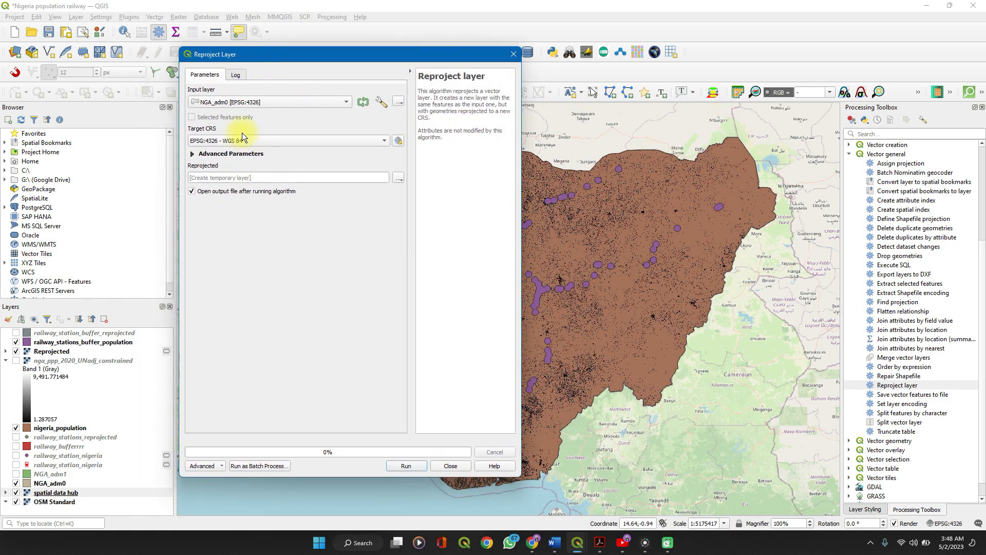
mouse_move(310, 178)
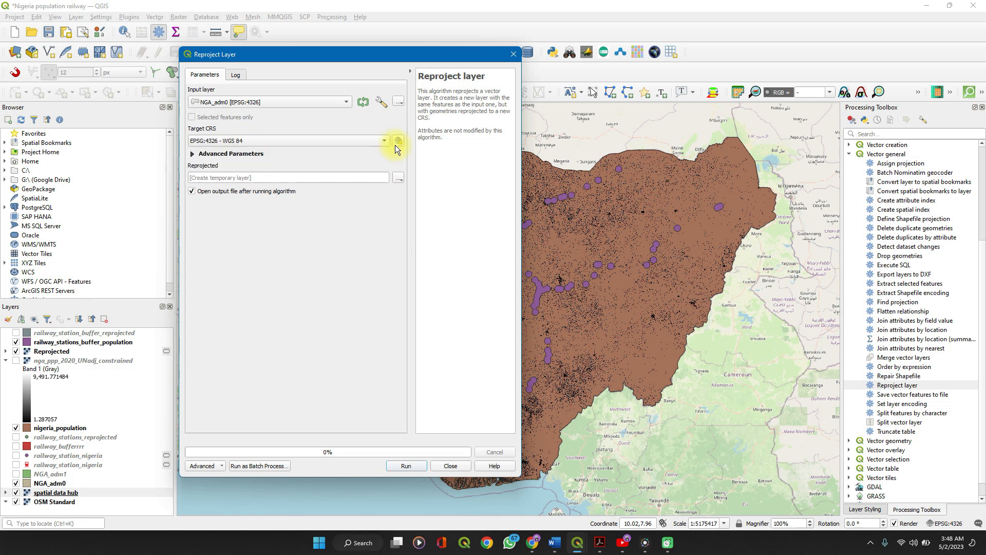
left_click(383, 141)
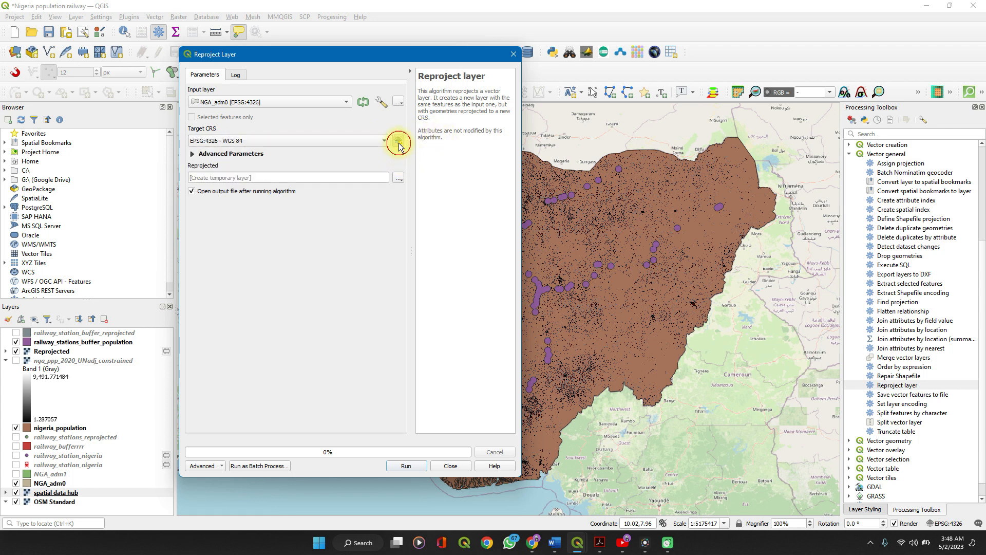
left_click(398, 140)
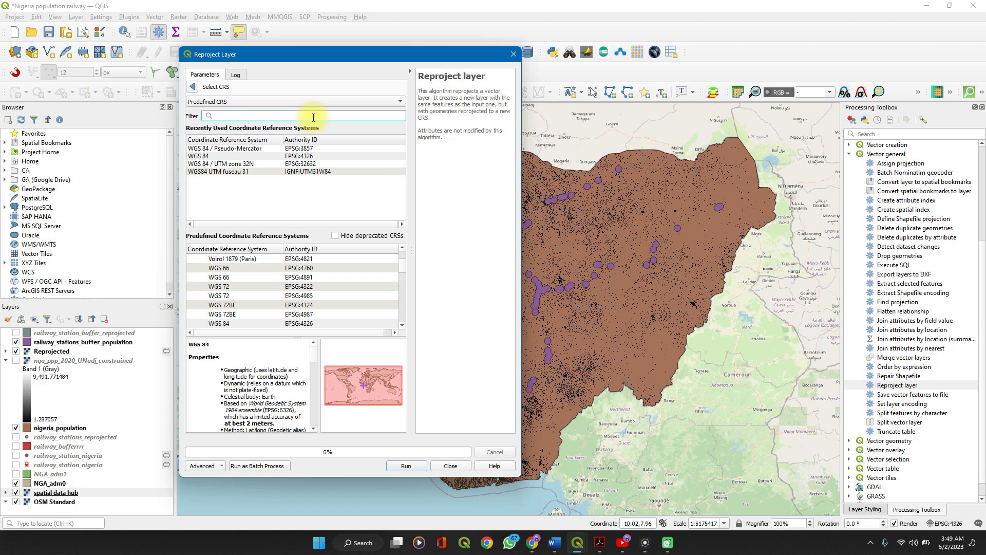
Pick EPSG:3857 - WGS 84 / Pseudo-Mercator as the NGA_adm0 target CRS.
type("EPSG:3857")
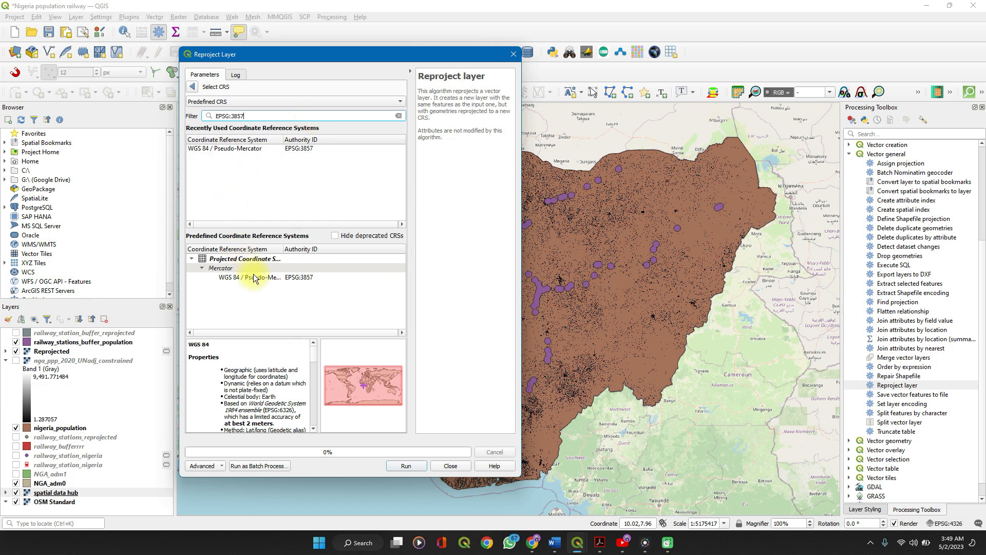
left_click(250, 277)
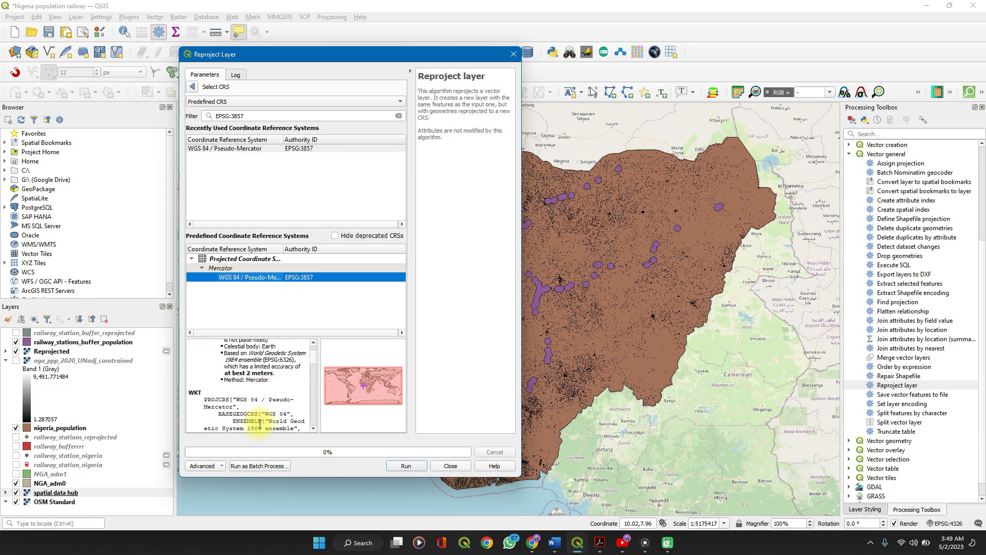
mouse_move(382, 391)
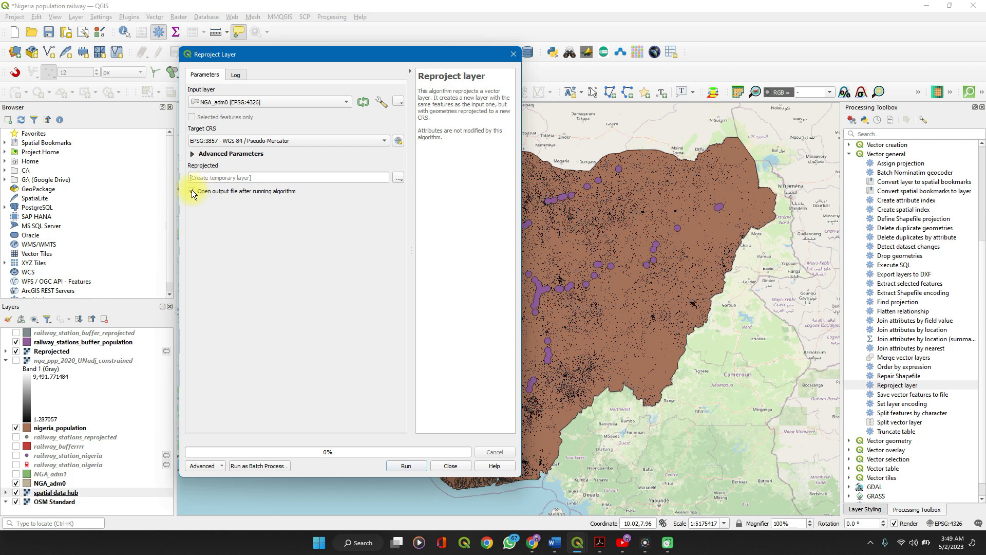
Reveal the output destination options for the reprojected NGA_adm0 layer.
left_click(192, 191)
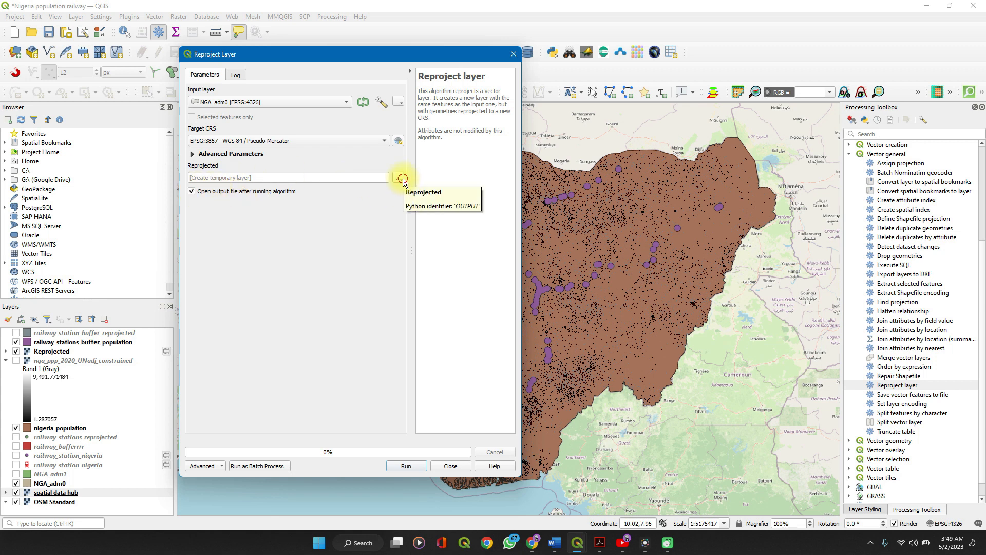
left_click(398, 177)
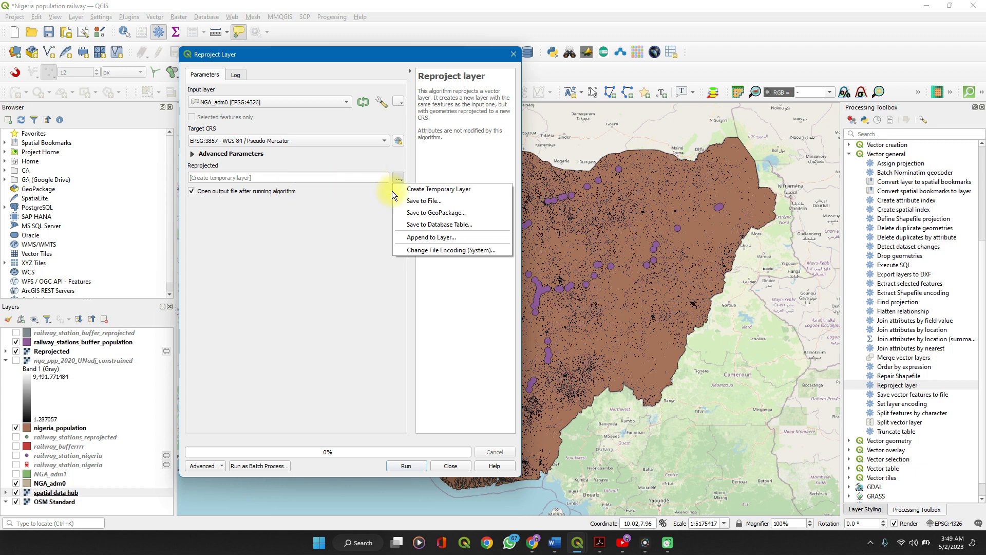
mouse_move(424, 201)
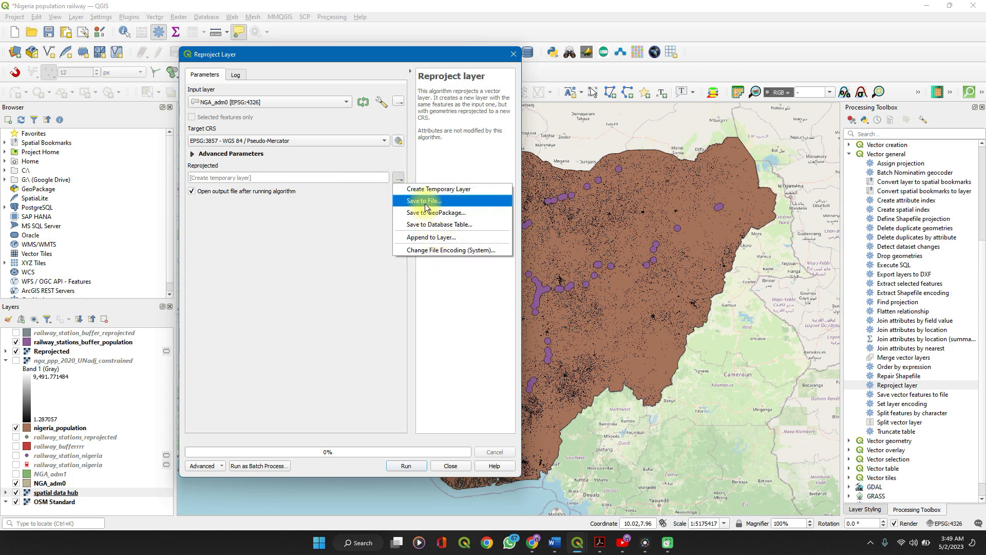